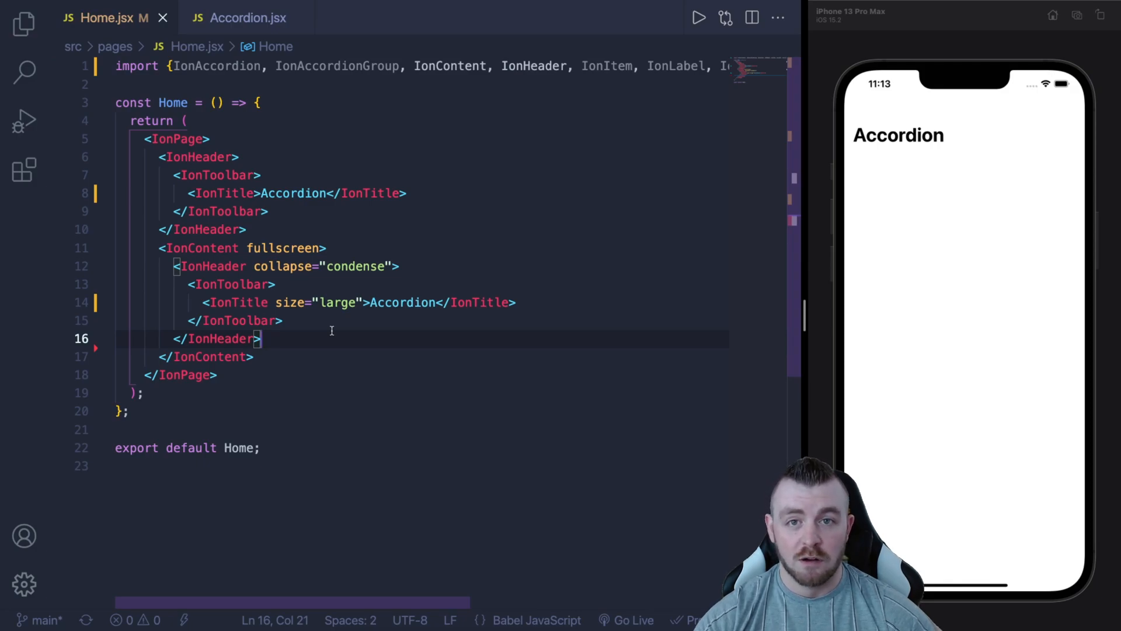
Step: Insert an empty IonAccordionGroup inside IonContent below the collapsing IonHeader in Home.jsx
key("enter")
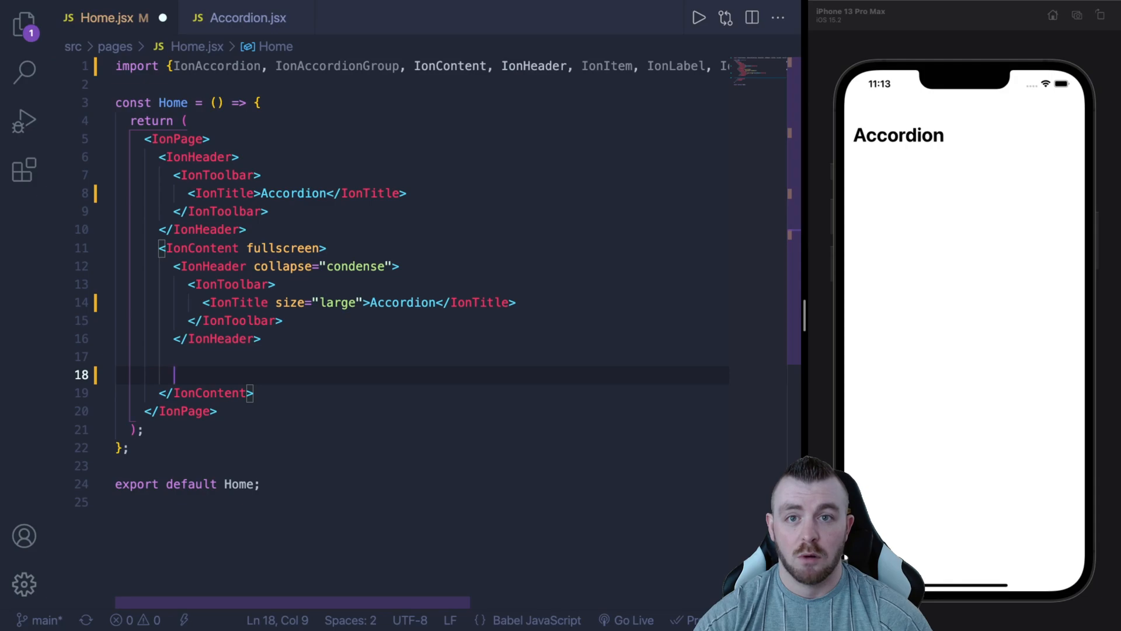
type("<IO")
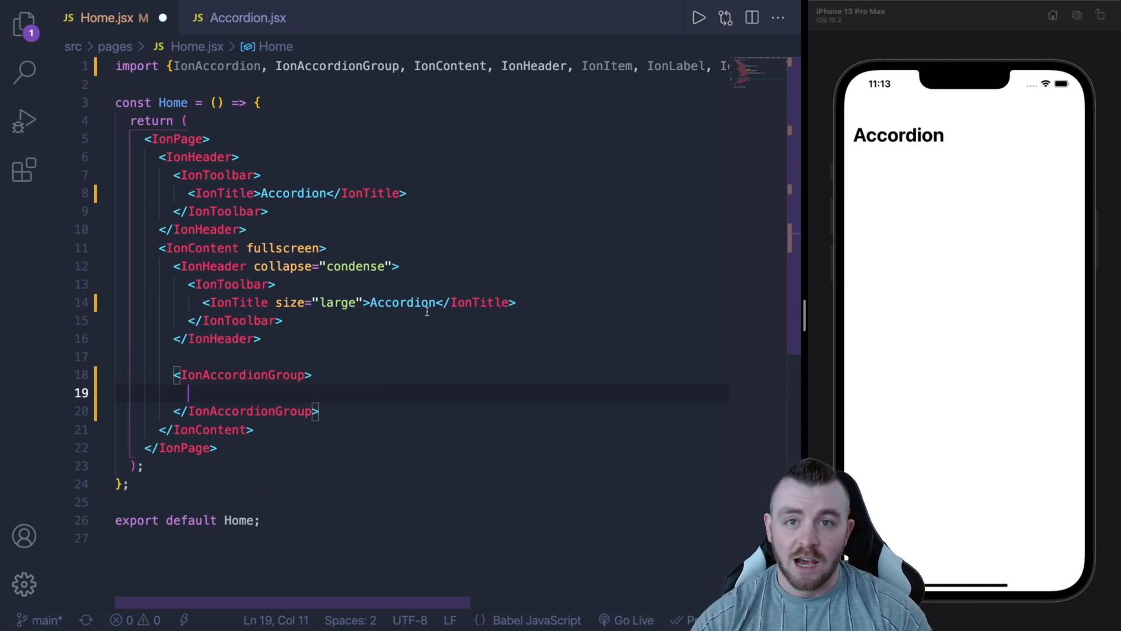
Step: Add an empty IonAccordion inside the group, discarding the half-typed toggleIcon attribute
type("<Io")
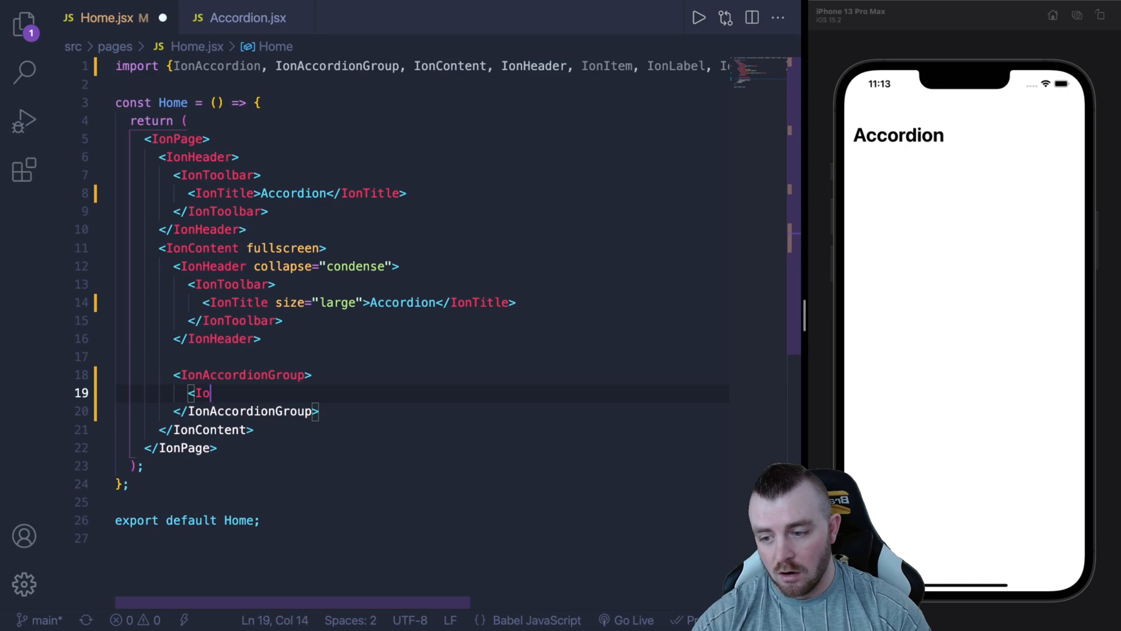
type("Accordion")
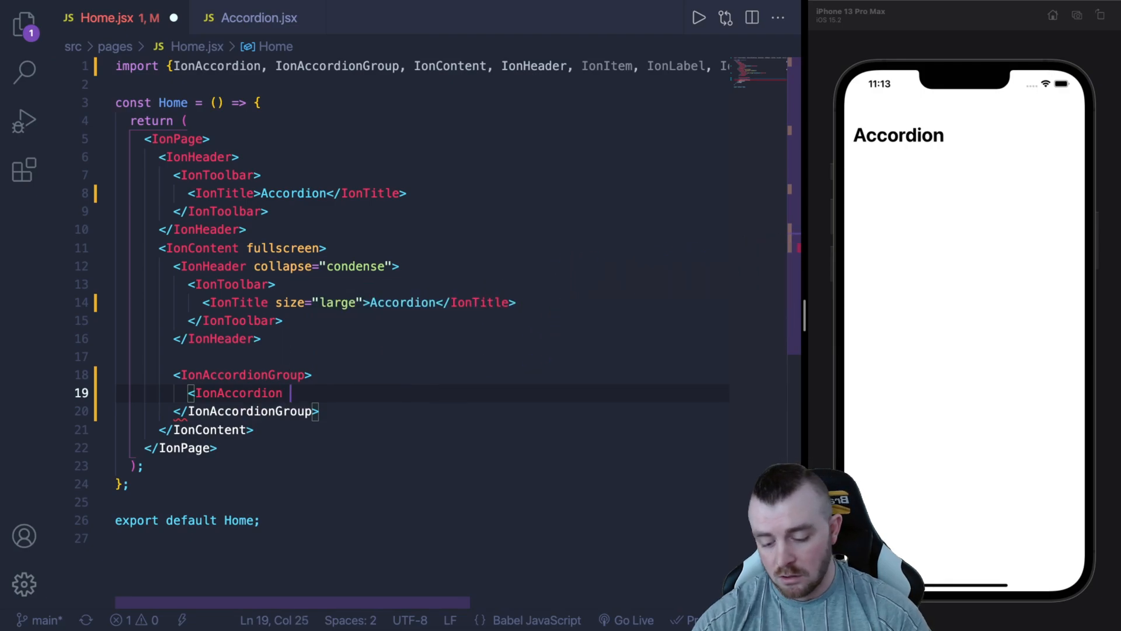
type("toggl")
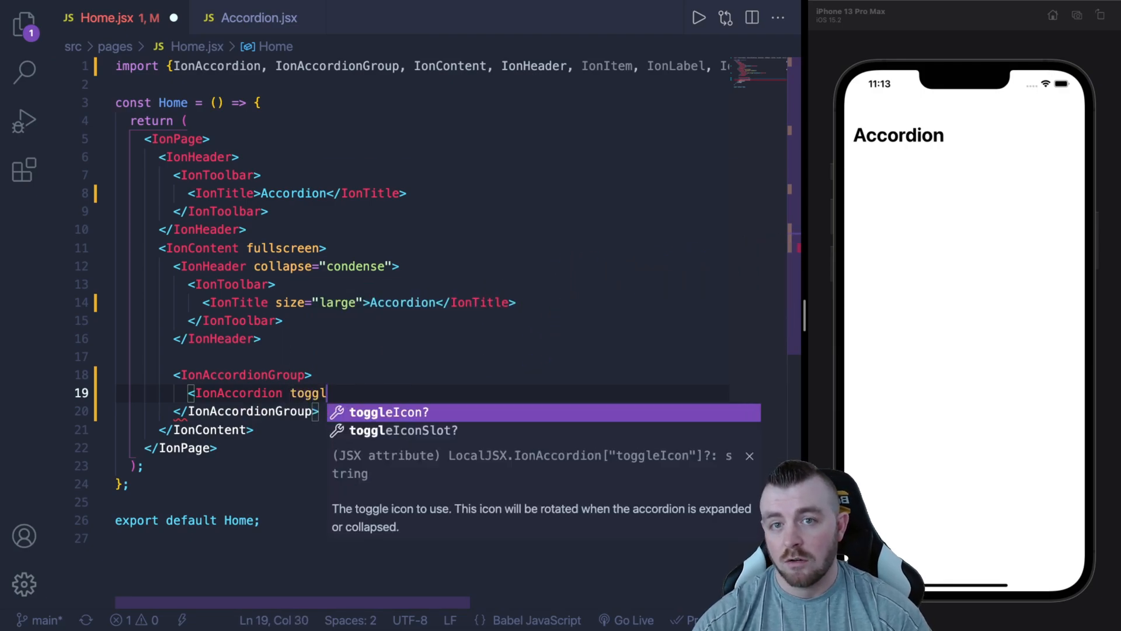
key("Down")
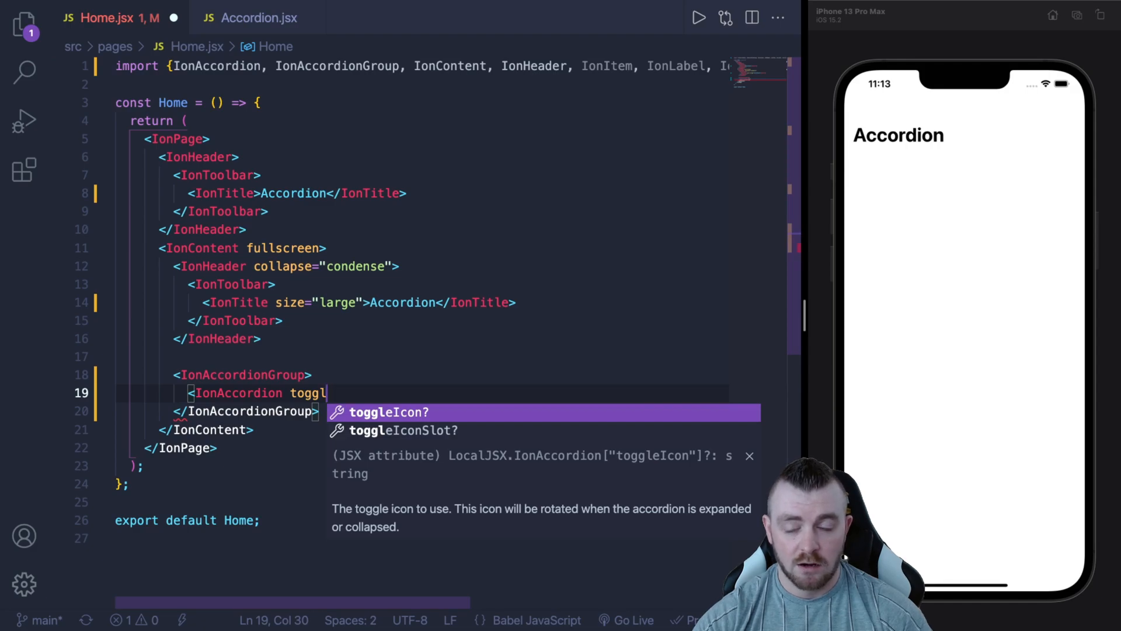
key("Backspace")
type(">")
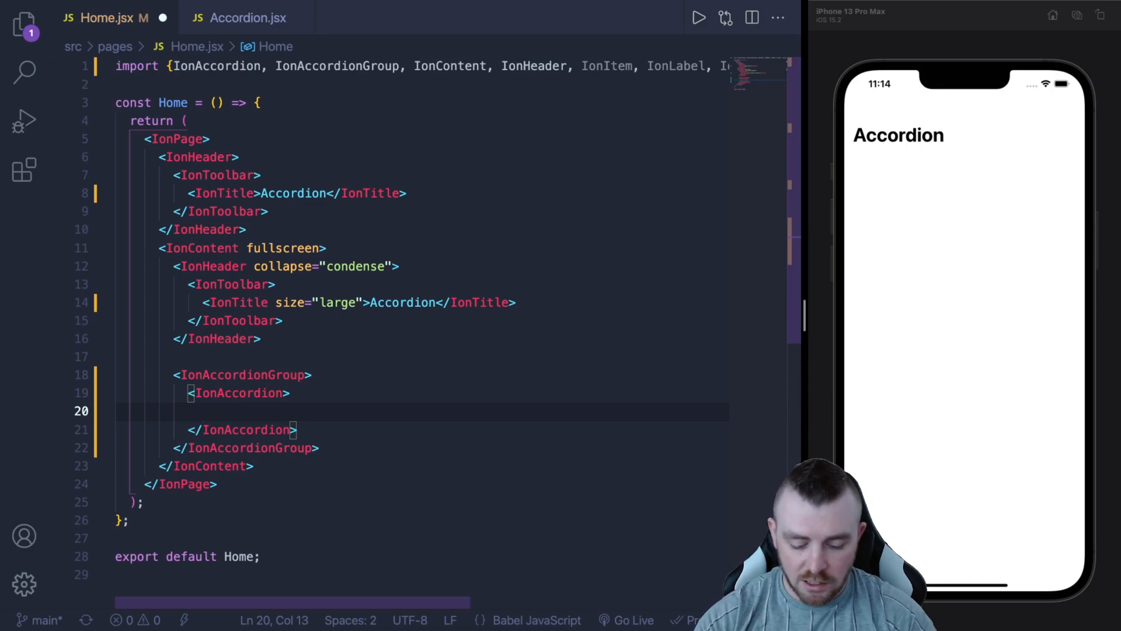
Step: Add a header-slot IonItem with an IonLabel reading 'Languages' inside the accordion
type("IonItem")
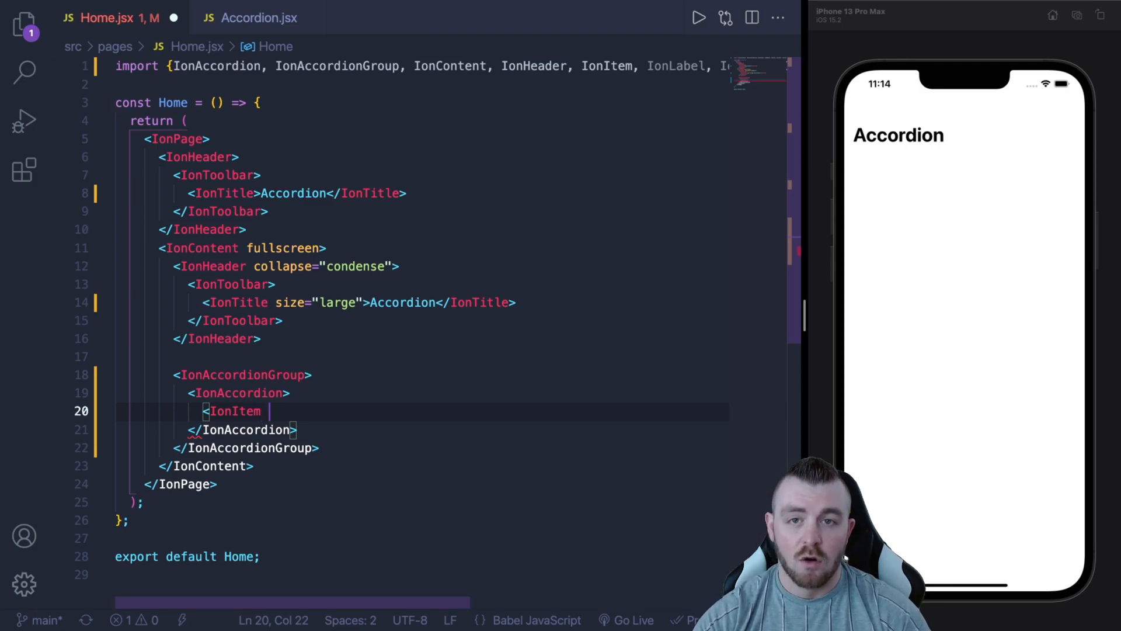
type("slot=\"header\">")
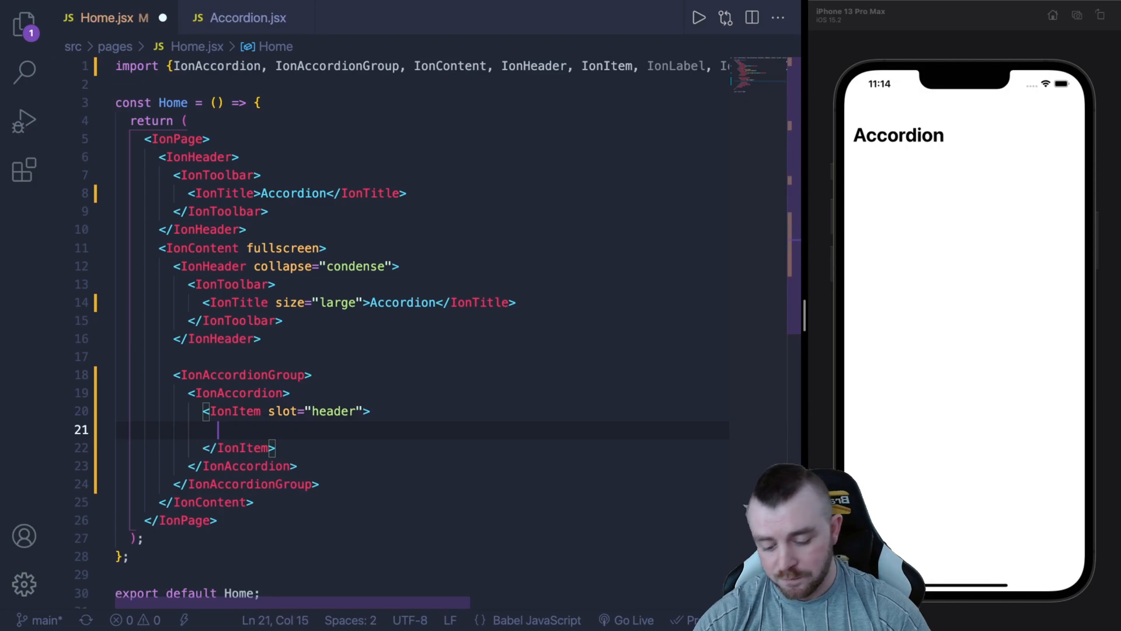
type("<IonLabel></IonLabel>")
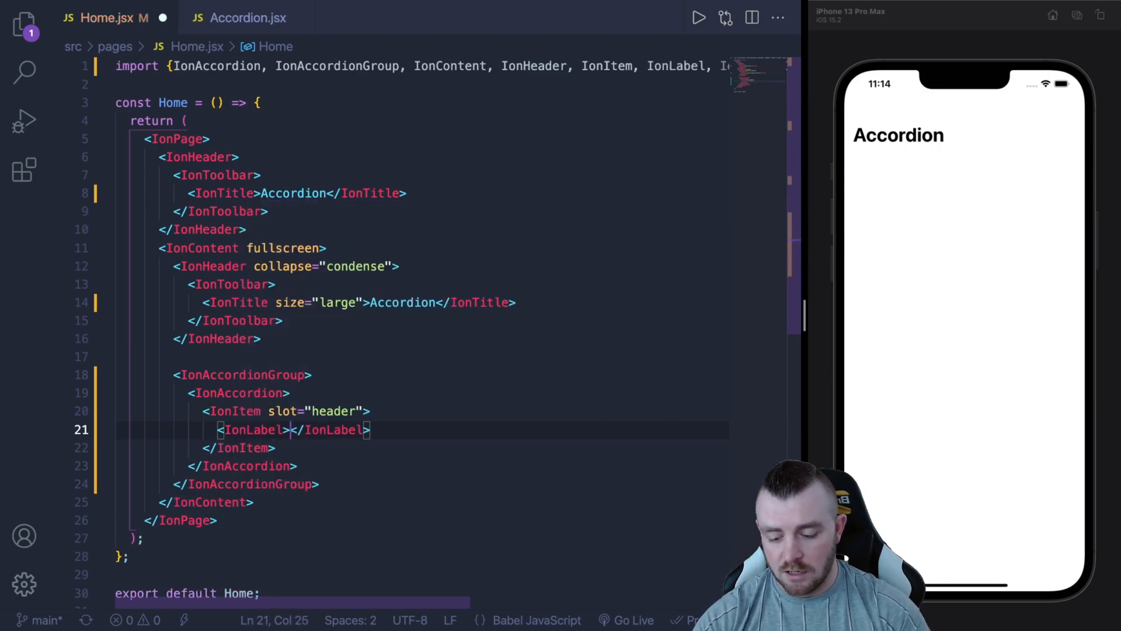
type("Languages")
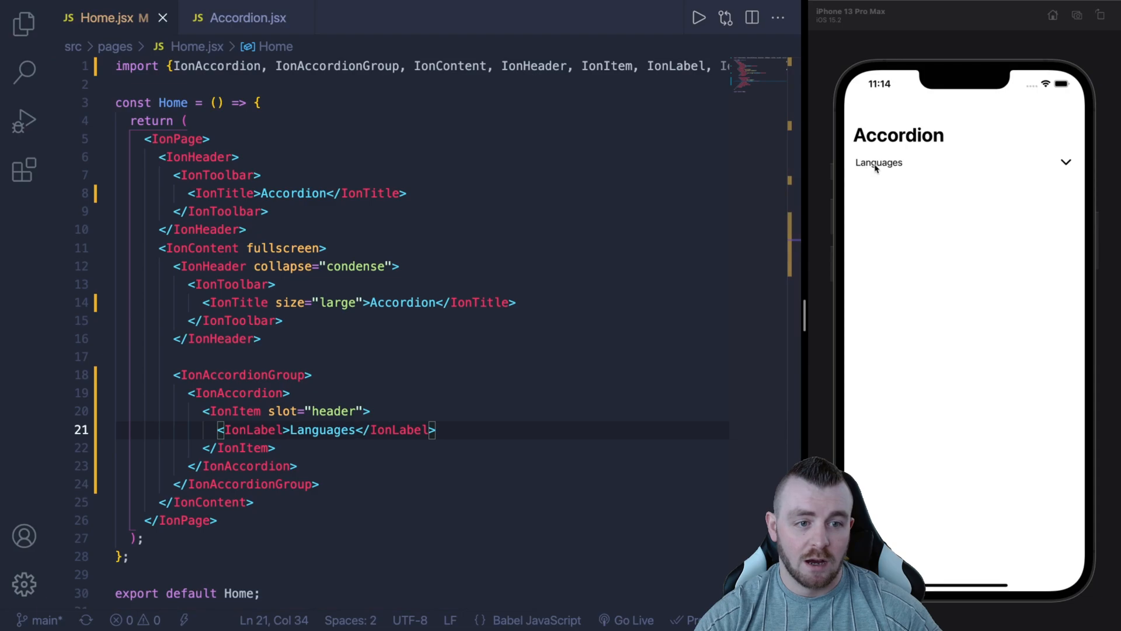
mouse_move(1050, 164)
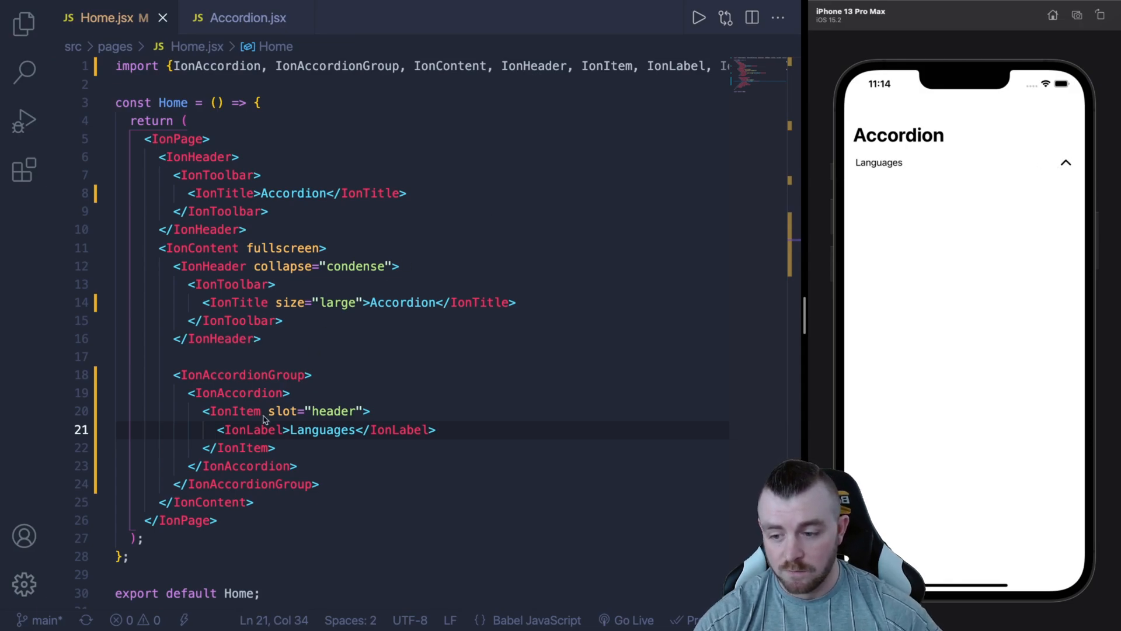
left_click(276, 447)
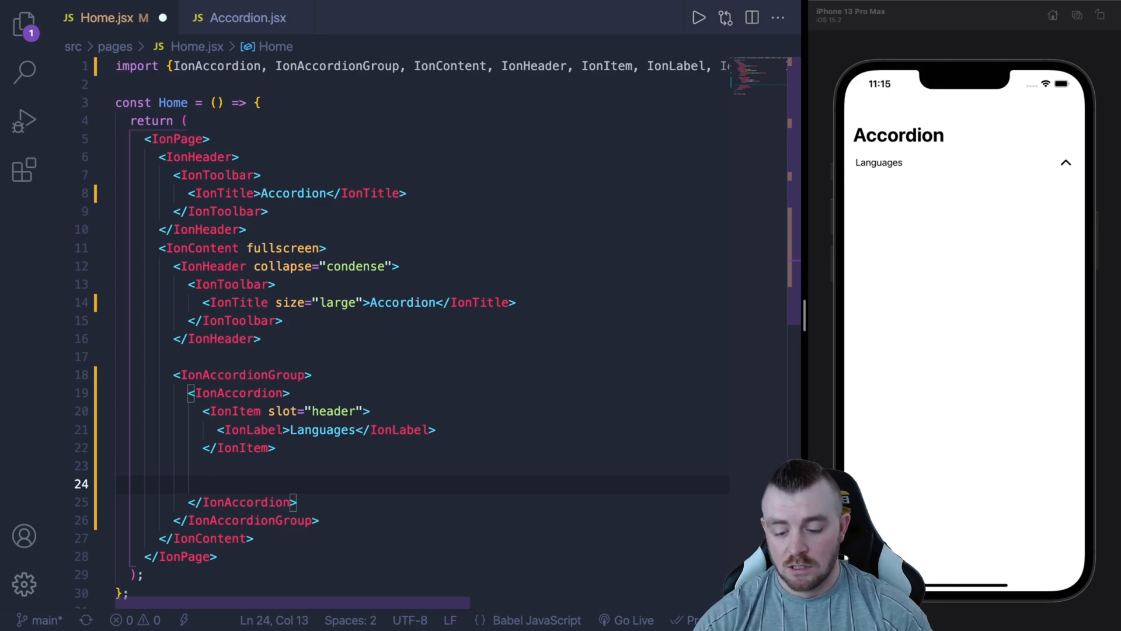
Step: Add a content-slot IonList with English, Spanish and Italian IonItem labels under Languages
type("<IonList")
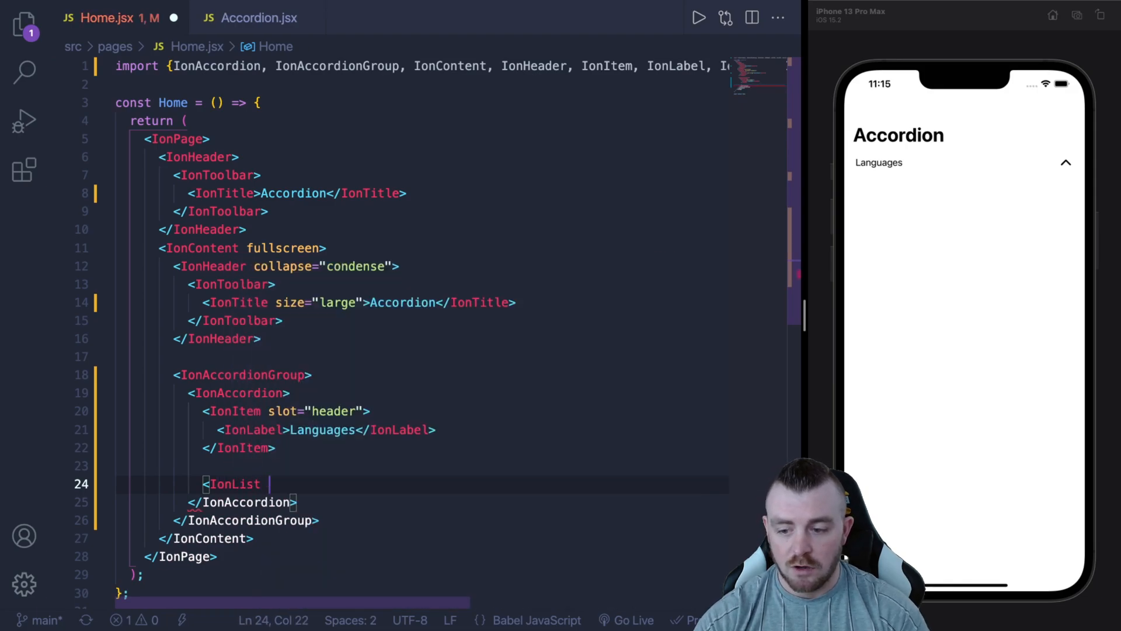
type("slot=\"con")
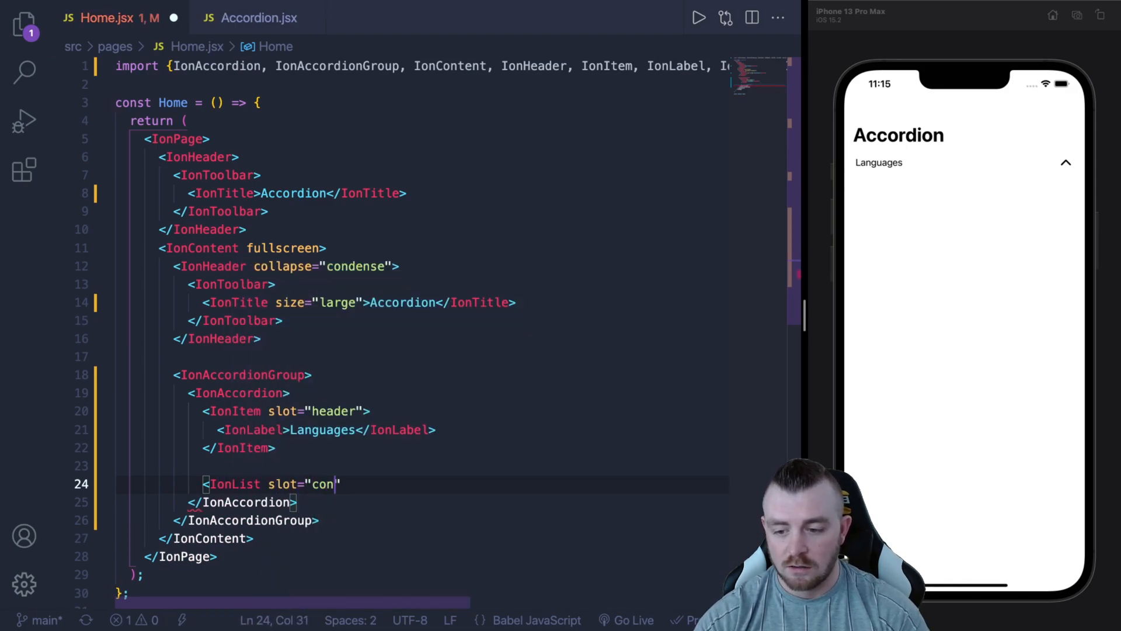
type("tent\">")
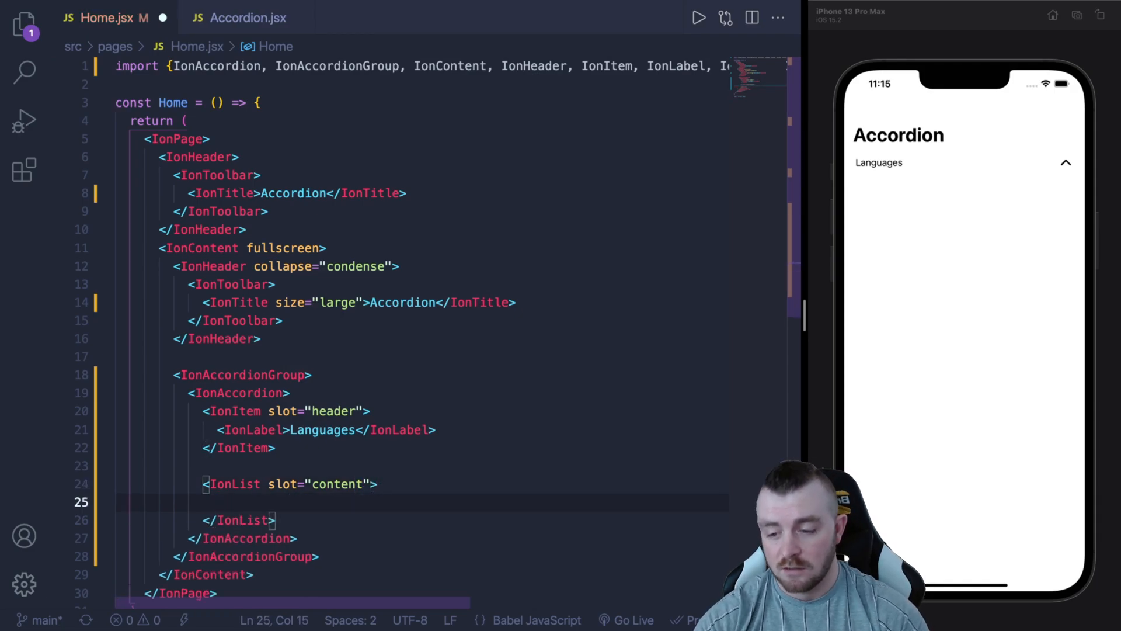
type("<IonItem></IonItem>")
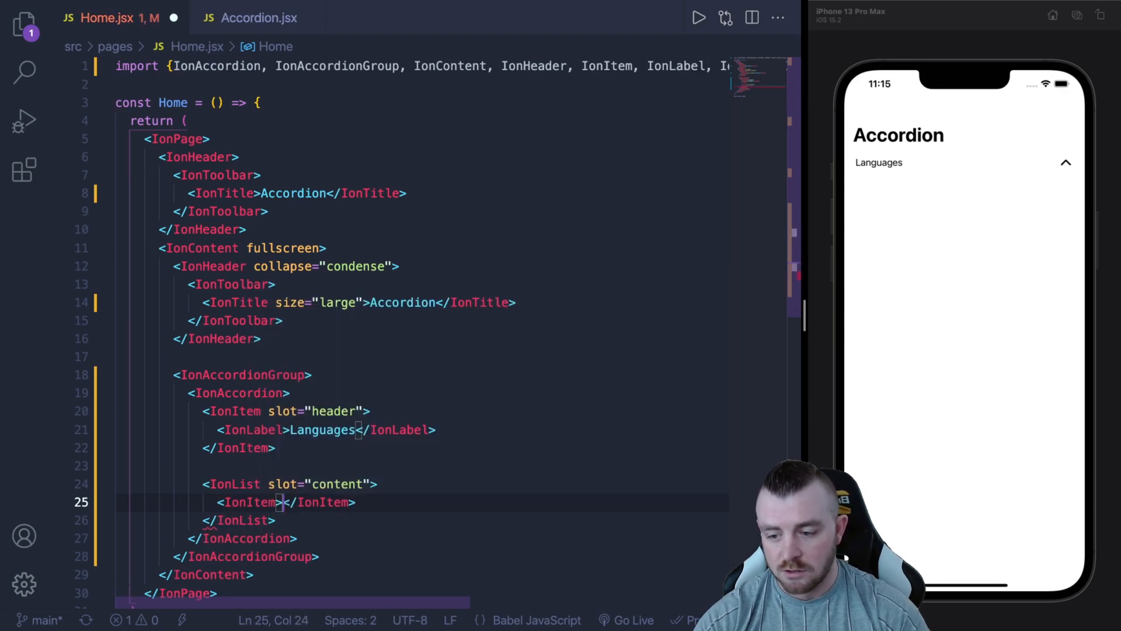
type("IonLabel></IonLabel>")
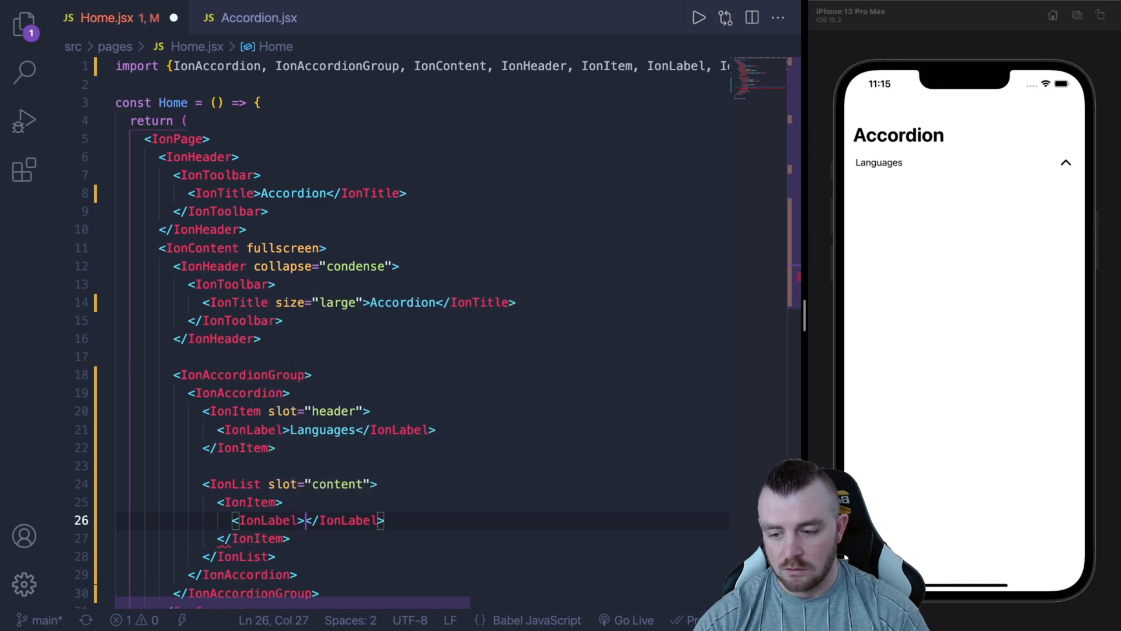
type("English")
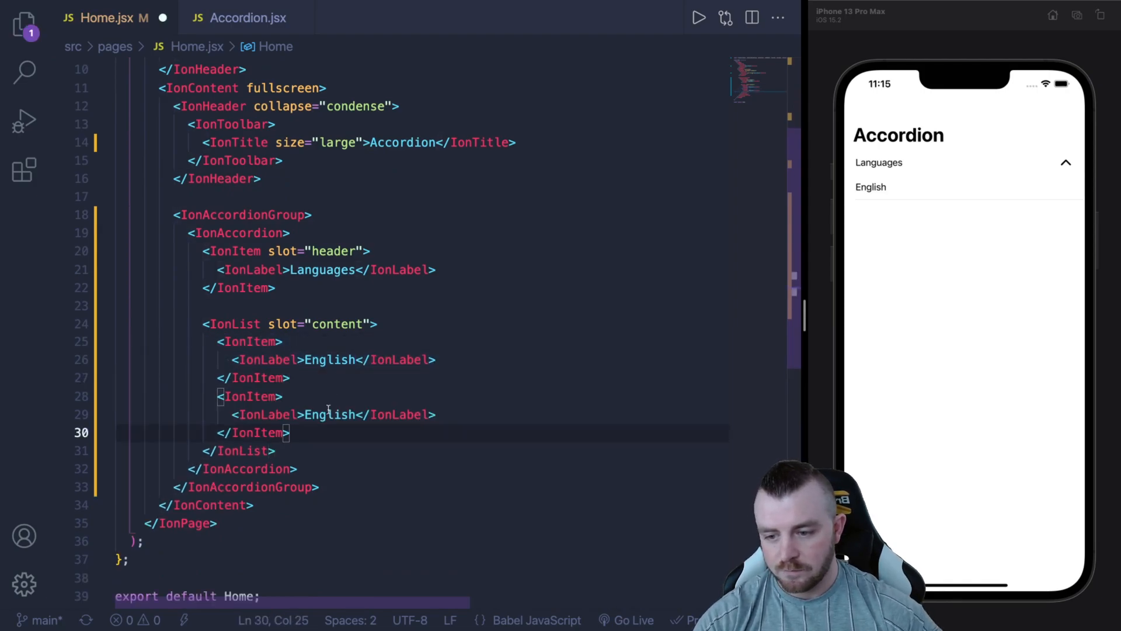
type("Spani")
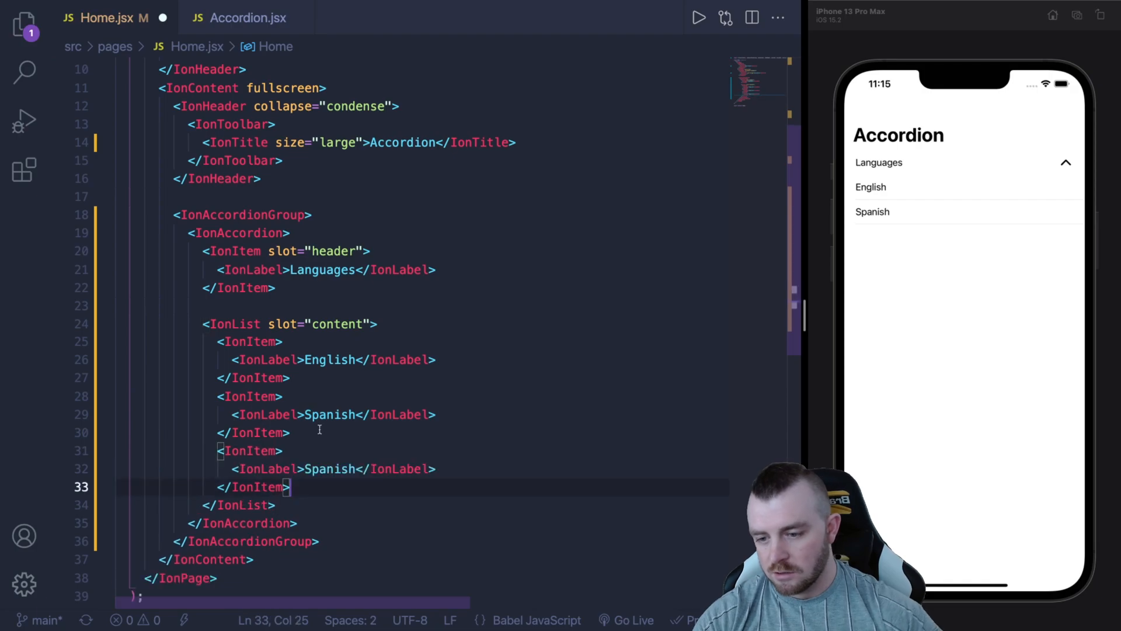
type("Italni")
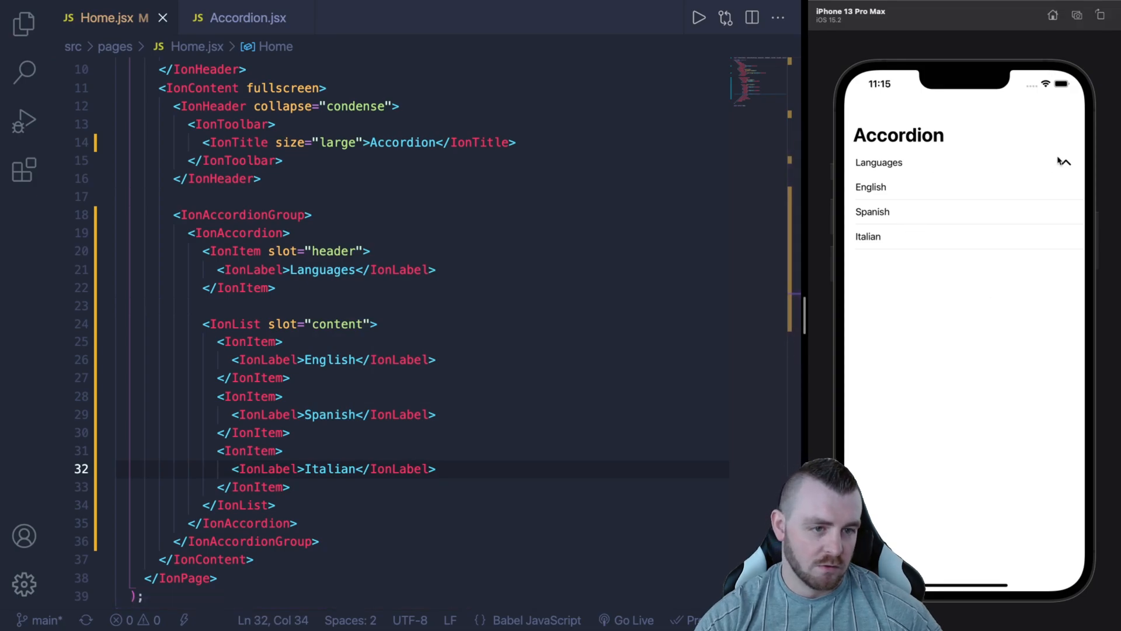
Step: Collapse and re-expand the Languages accordion in the simulator to reveal English, Spanish and Italian
left_click(878, 161)
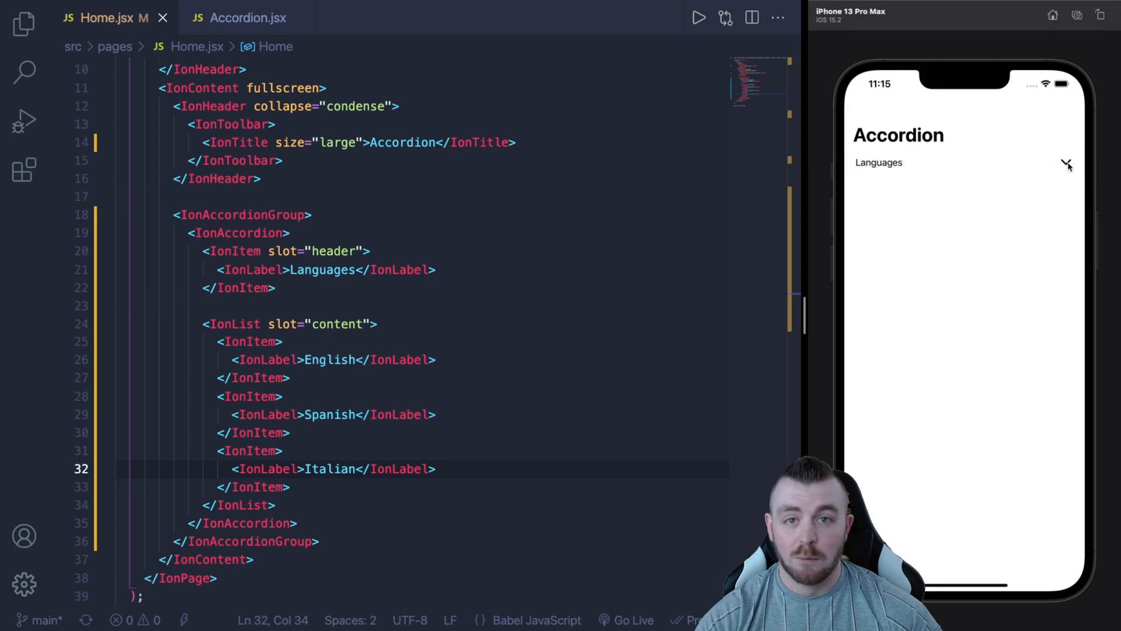
left_click(878, 162)
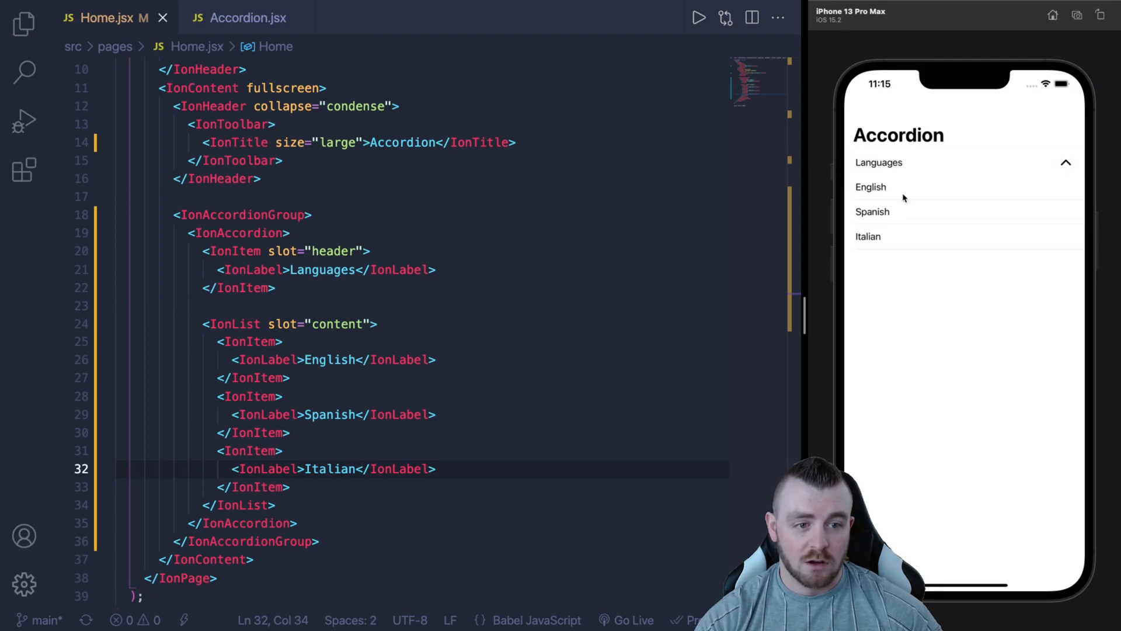
mouse_move(910, 320)
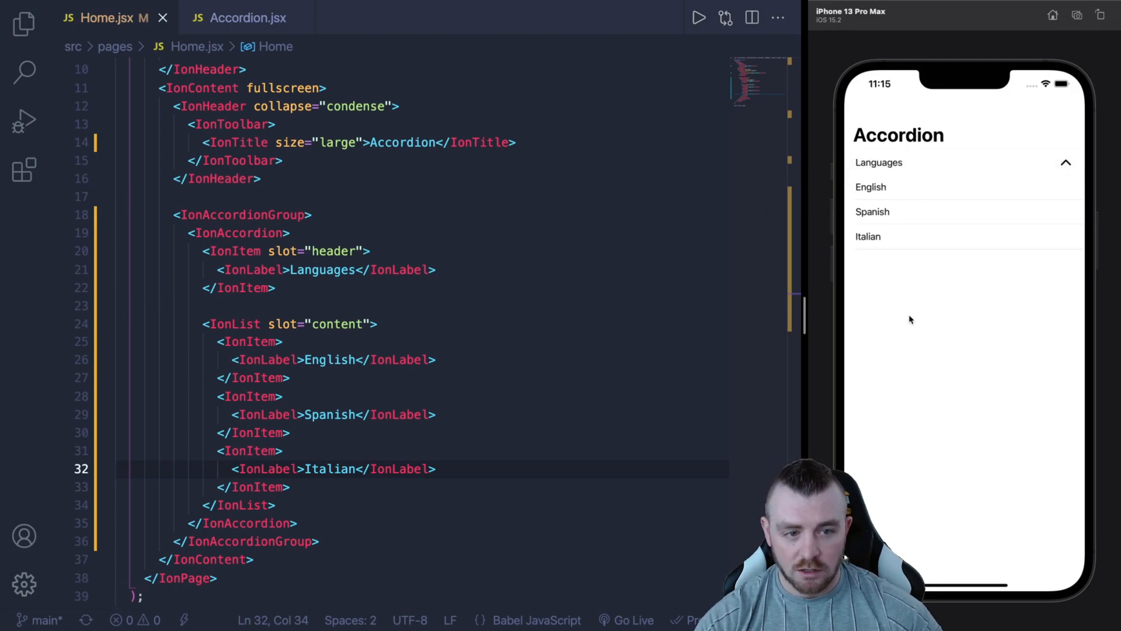
mouse_move(254, 324)
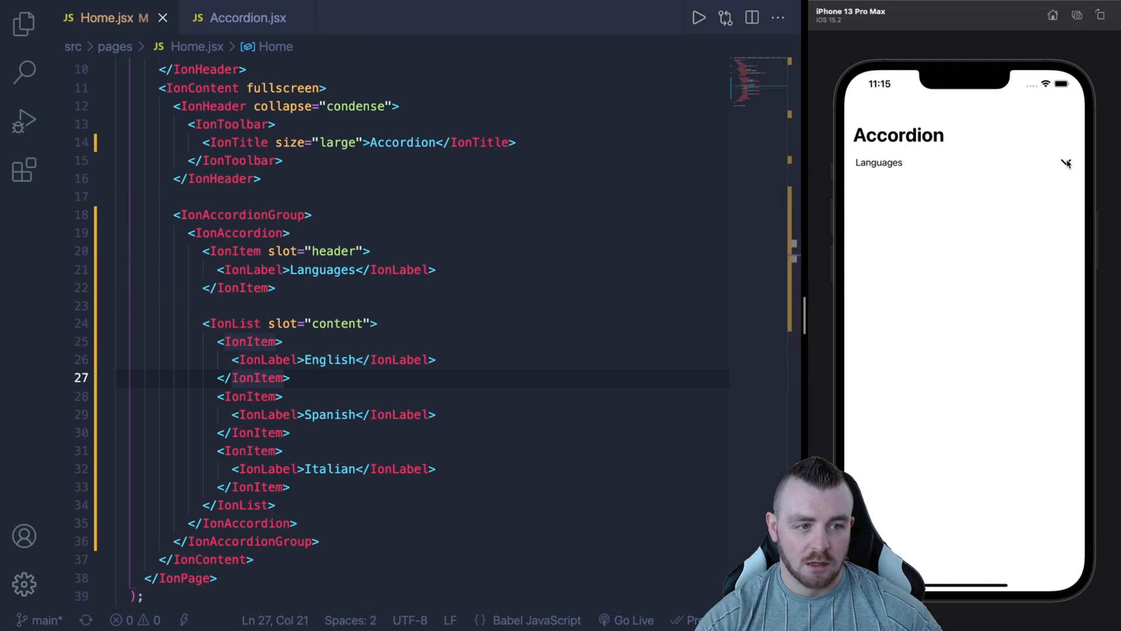
left_click(879, 162)
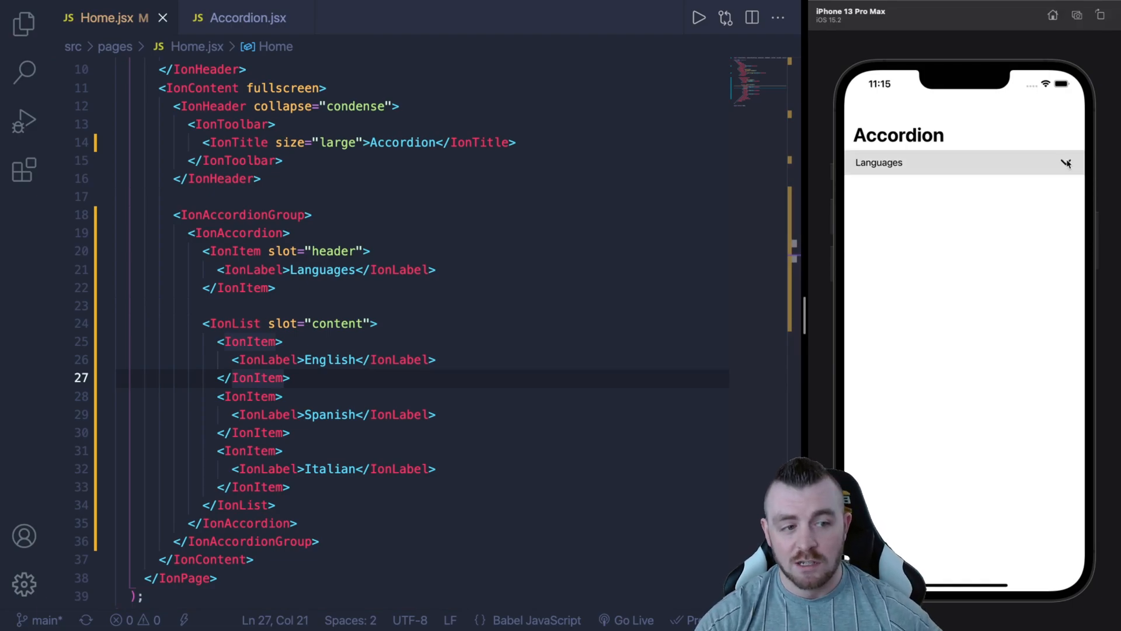
left_click(878, 163)
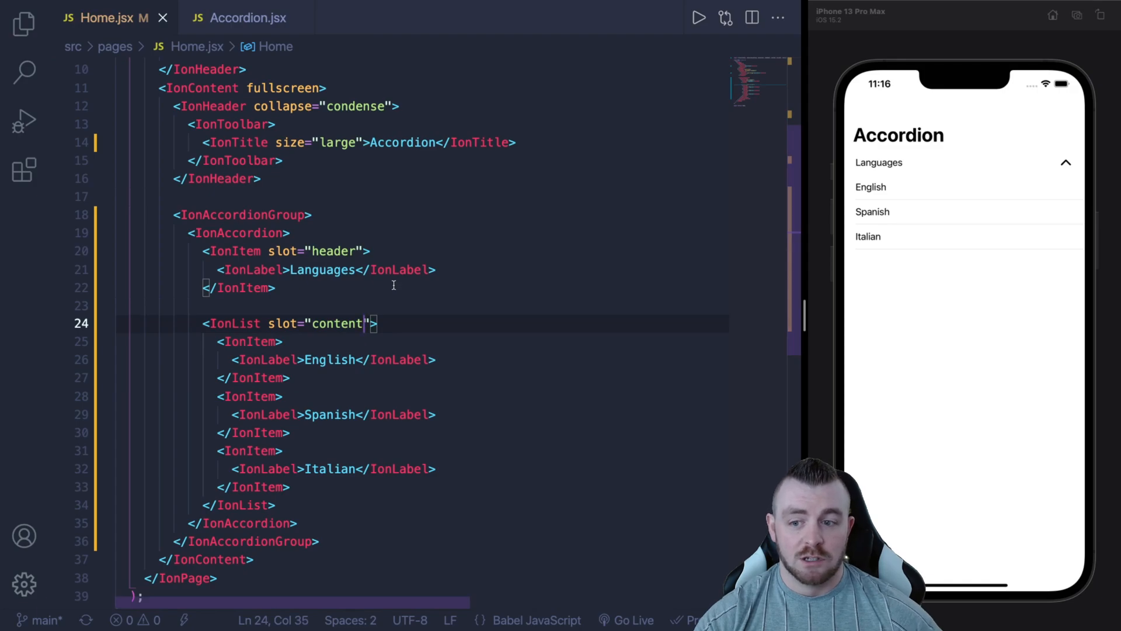
scroll("down", 3)
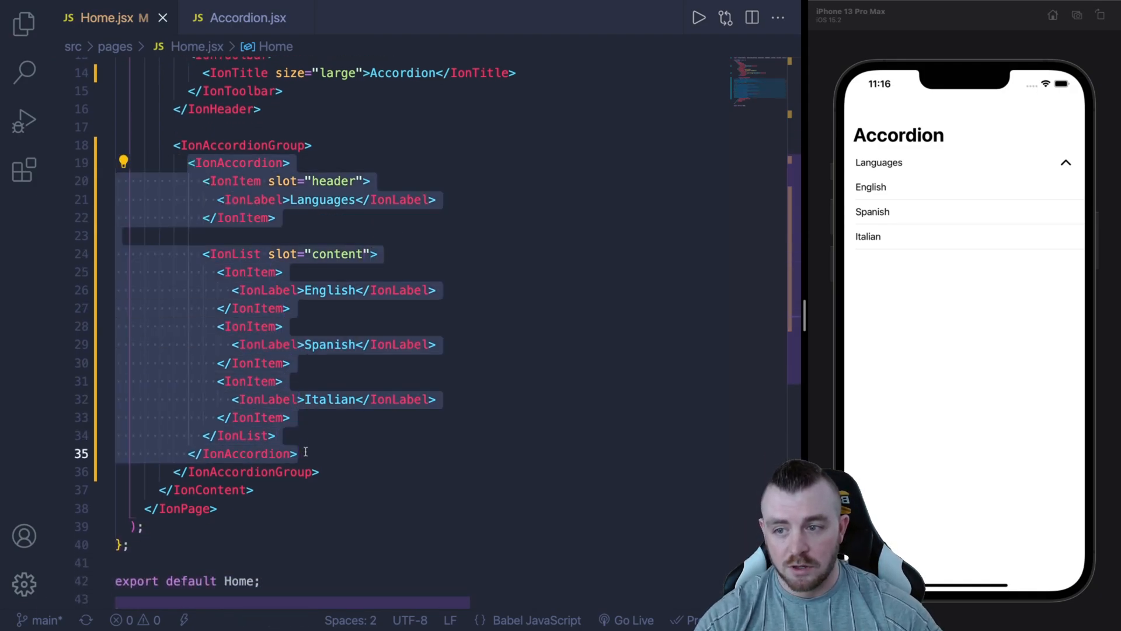
Step: Duplicate the accordion as 'Languages 2' and toggle both headers in the simulator
left_click(294, 454)
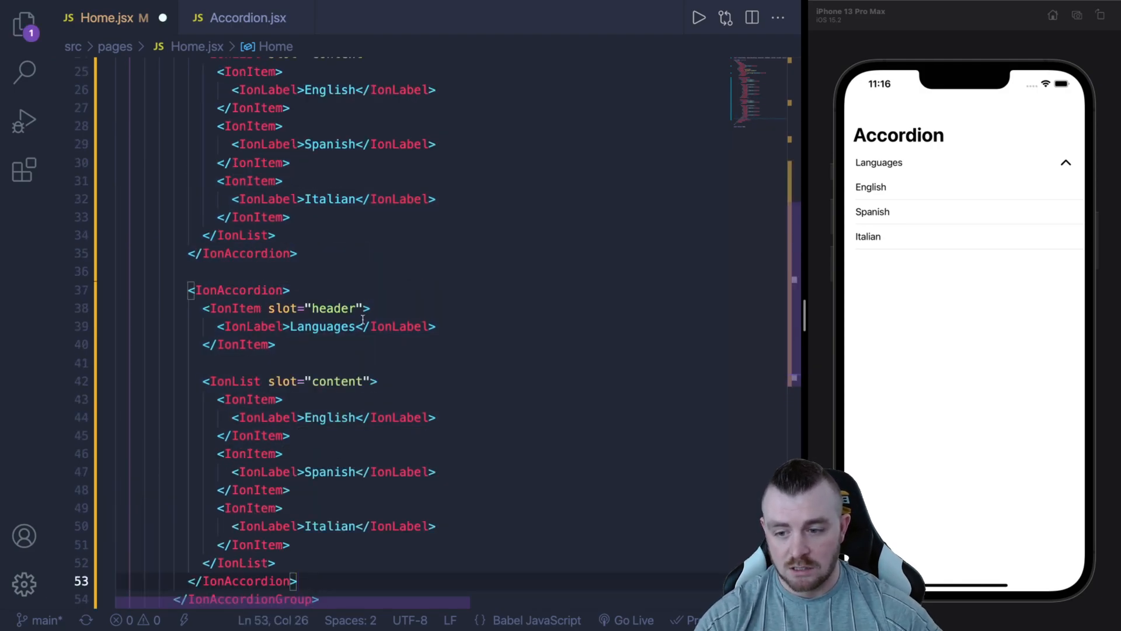
type("2")
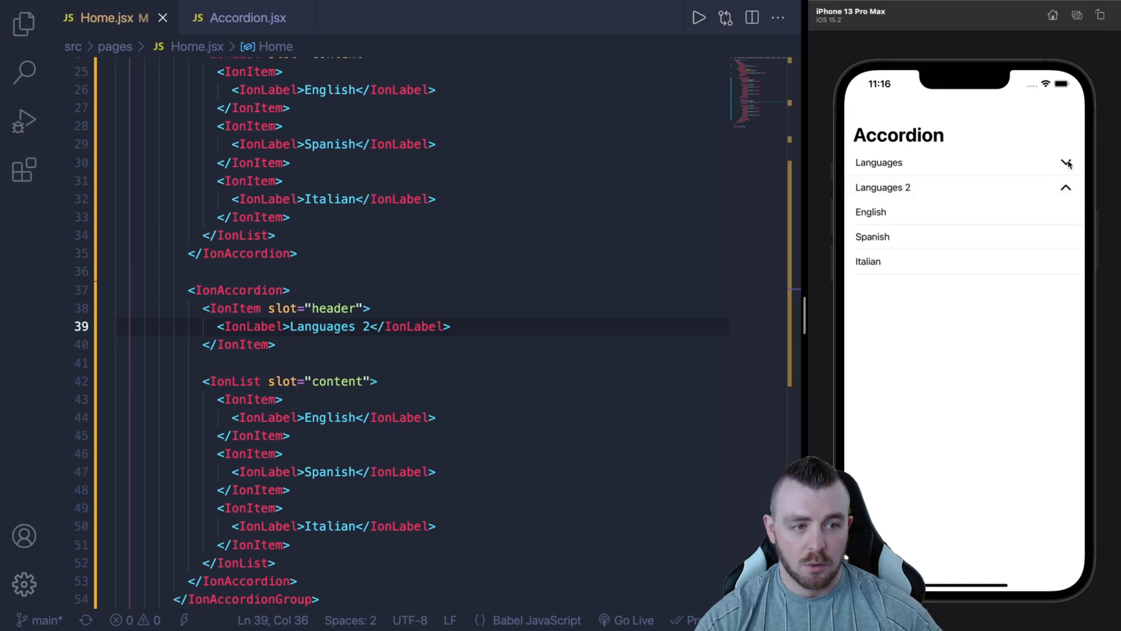
left_click(878, 162)
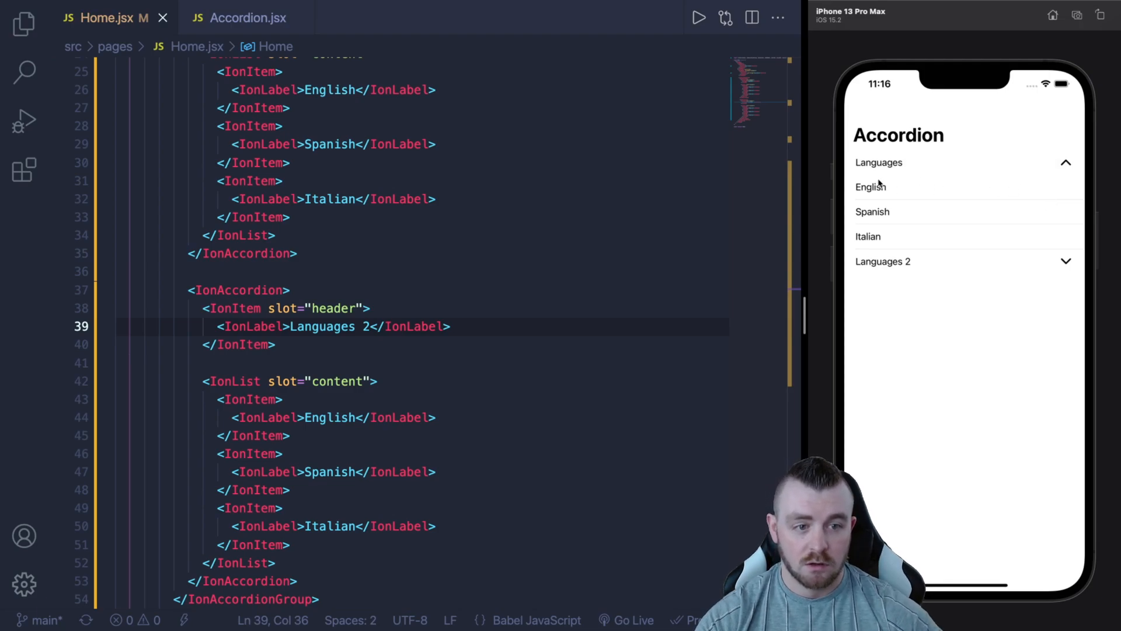
left_click(1066, 162)
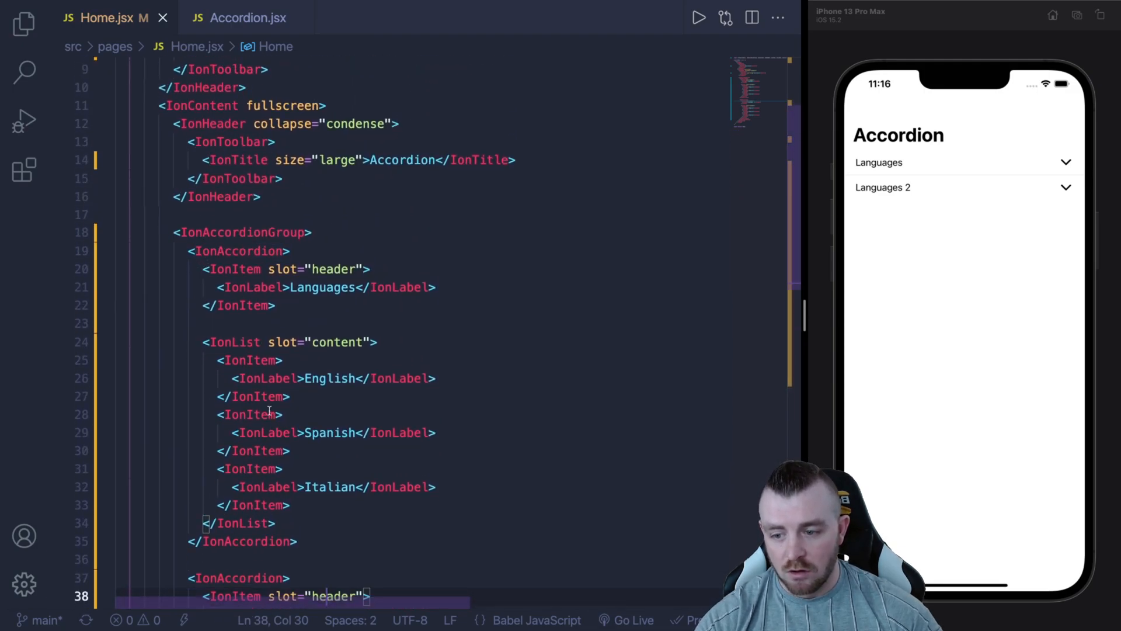
scroll("down", 3)
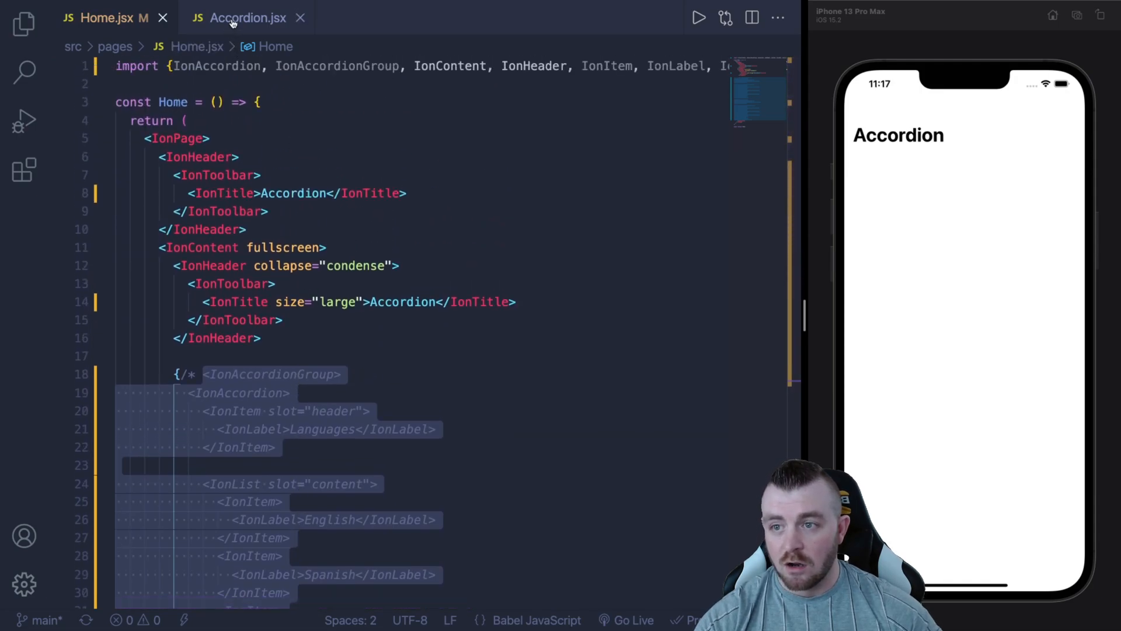
Step: Switch to the ready-made Accordion.jsx component file after commenting out the hard-coded group
left_click(247, 18)
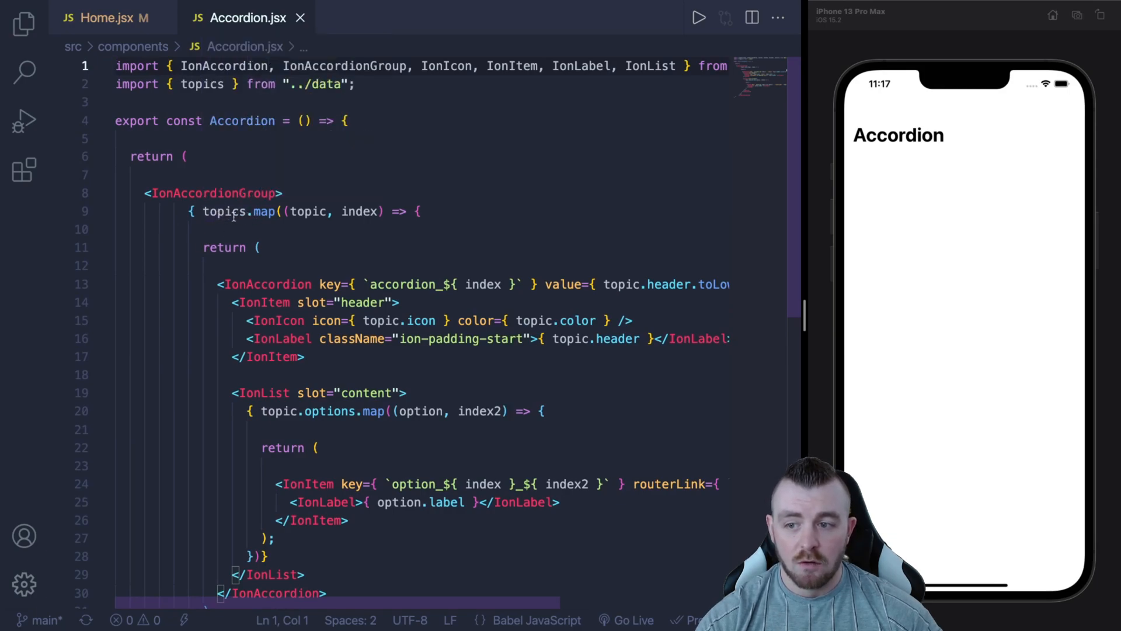
Step: Review the topics.map and nested options routerLink mapping in Accordion.jsx, then return to Home.jsx
left_click(250, 211)
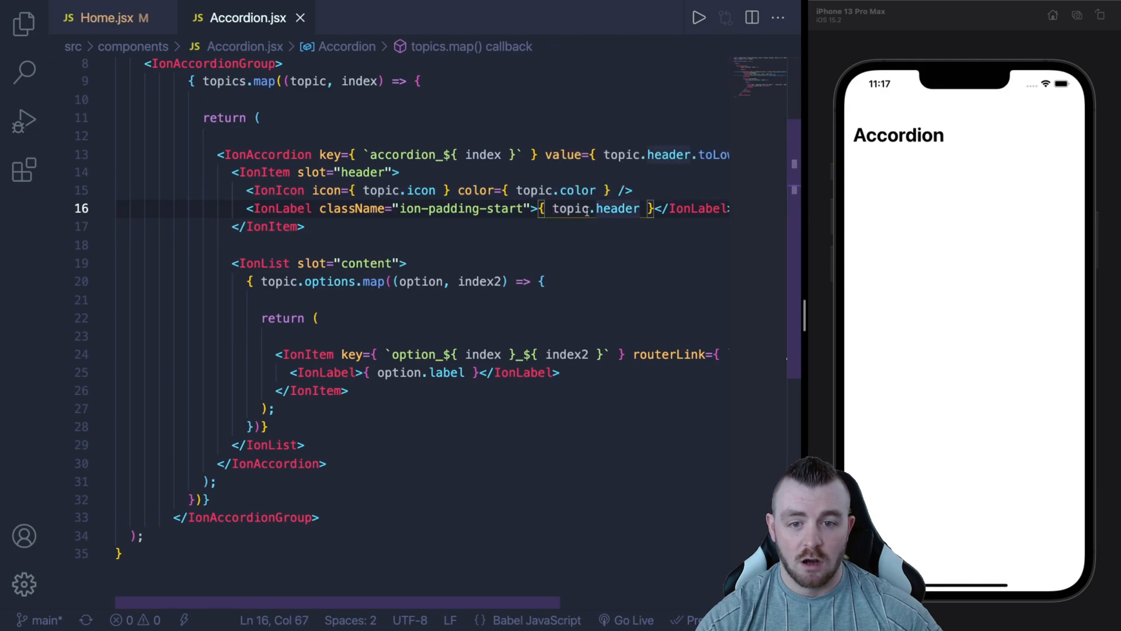
mouse_move(351, 208)
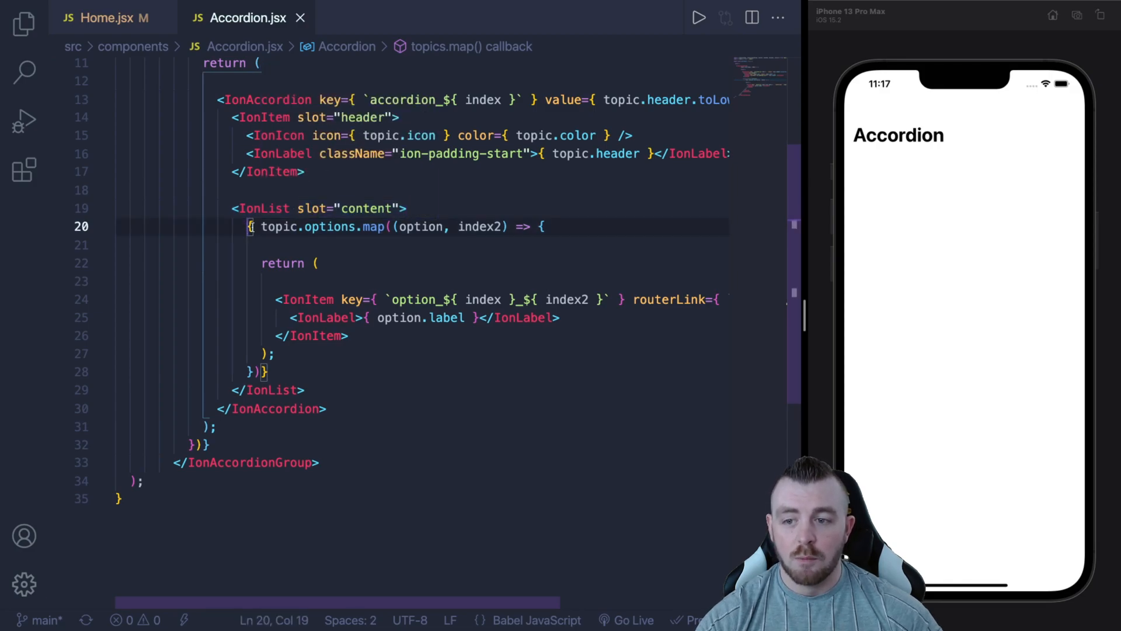
double_click(330, 227)
type(" `/topics/${ option.label }` }>")
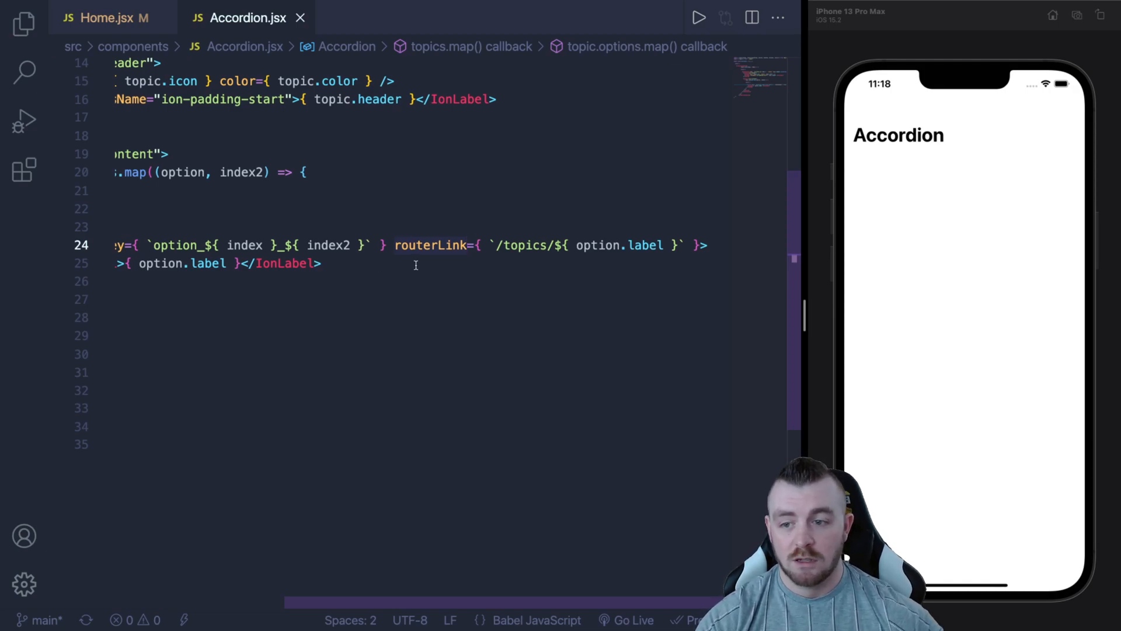
left_click(107, 17)
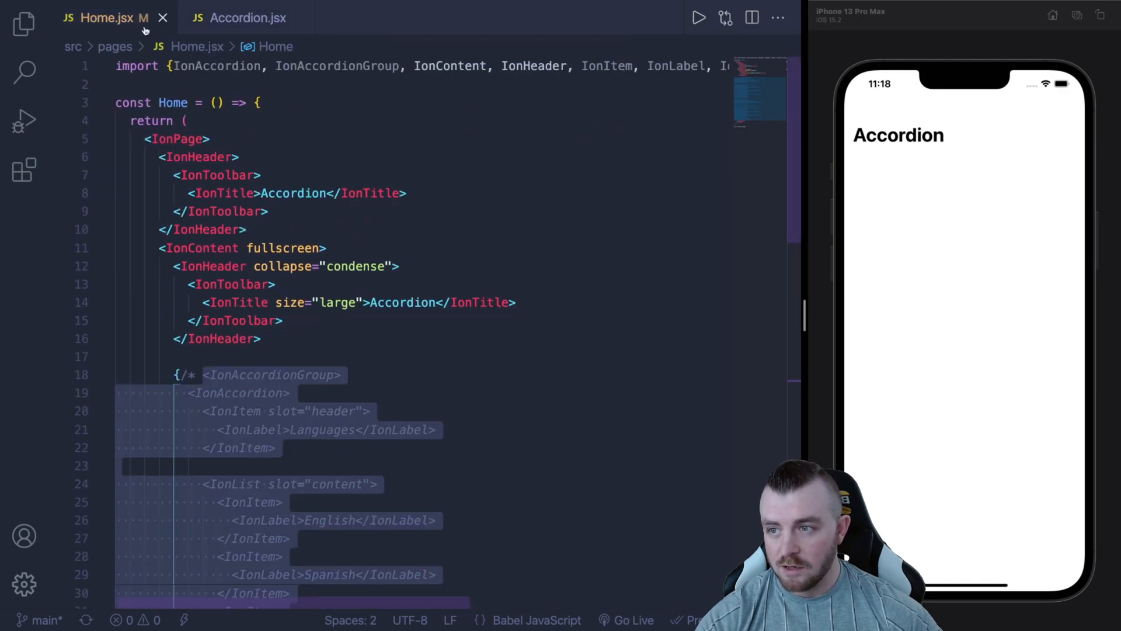
Step: Render <Accordion /> below the condensed header, expand Education in the simulator, and bring up data.js
left_click(261, 339)
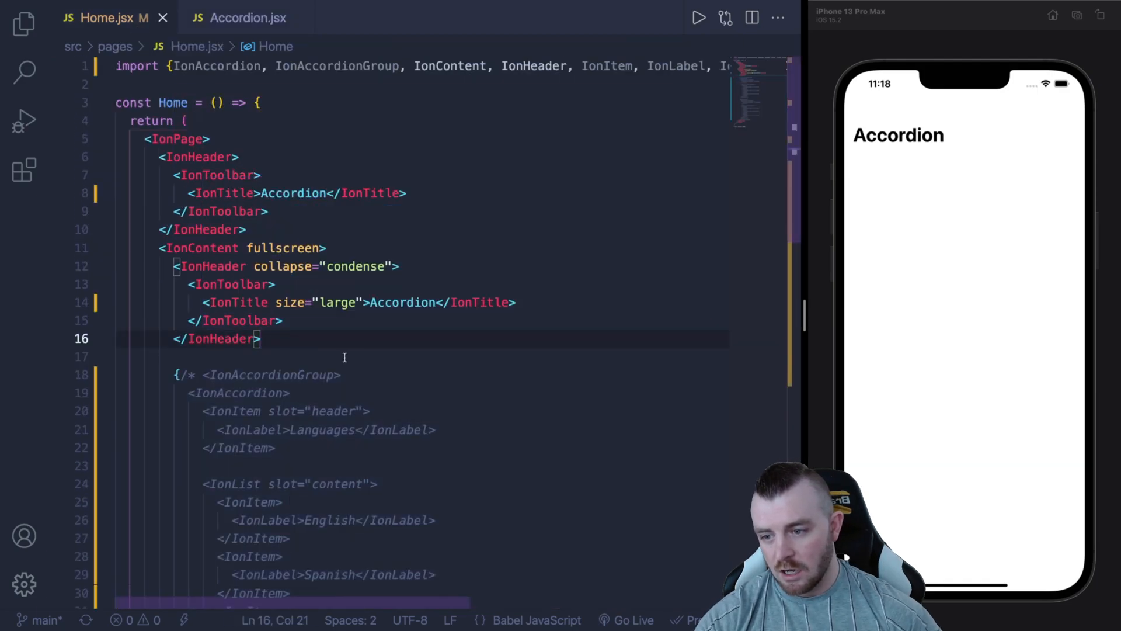
type("<I")
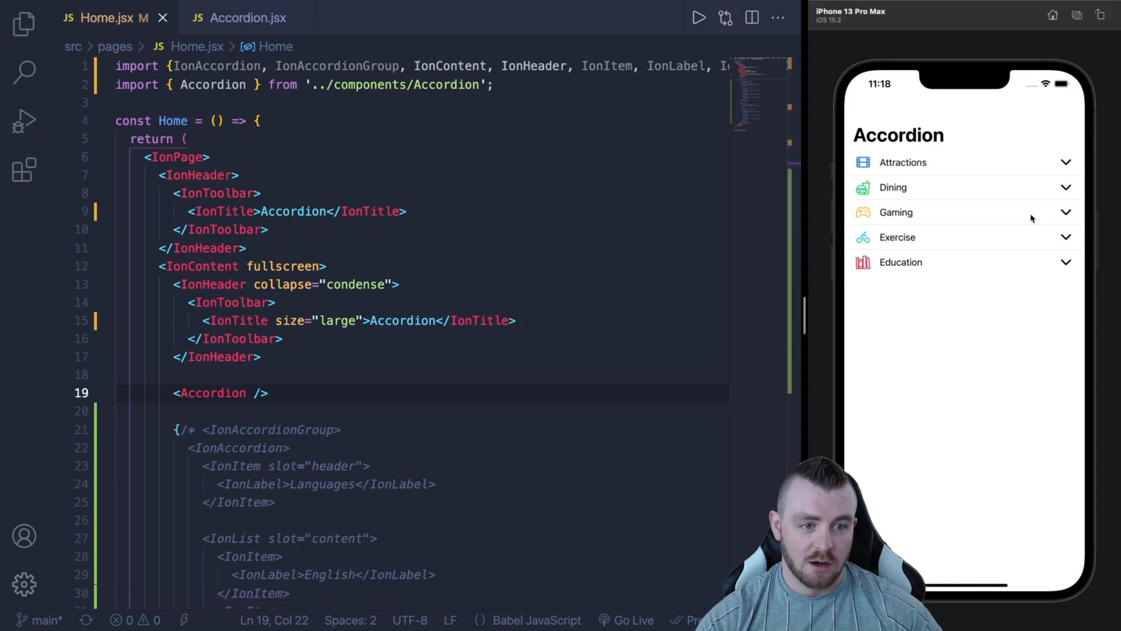
left_click(903, 161)
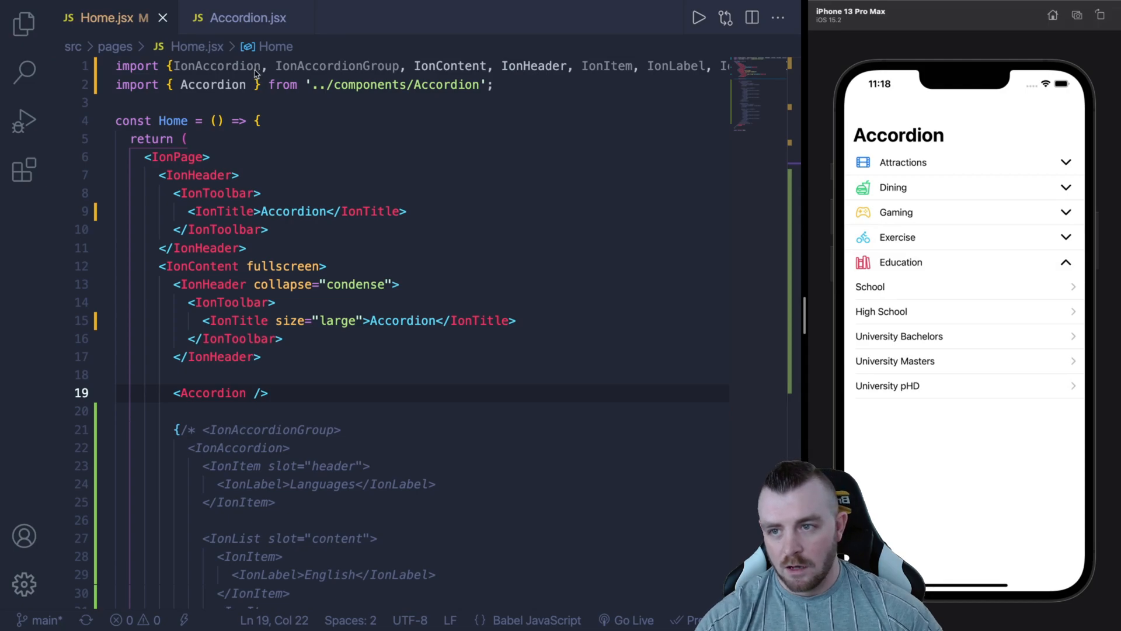
left_click(229, 17)
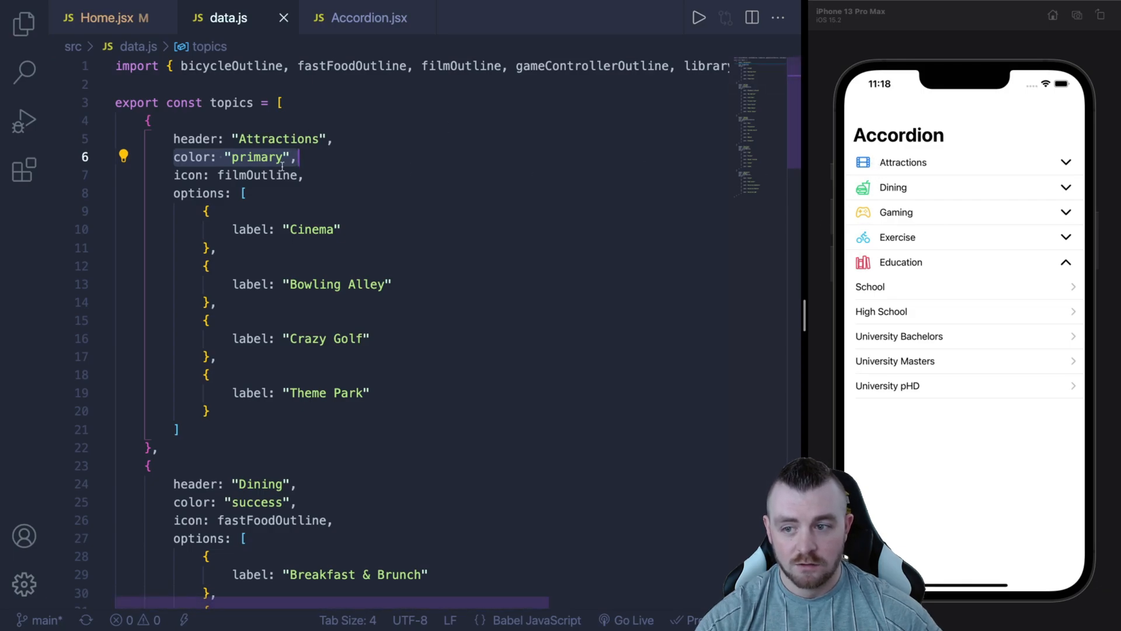
mouse_move(265, 176)
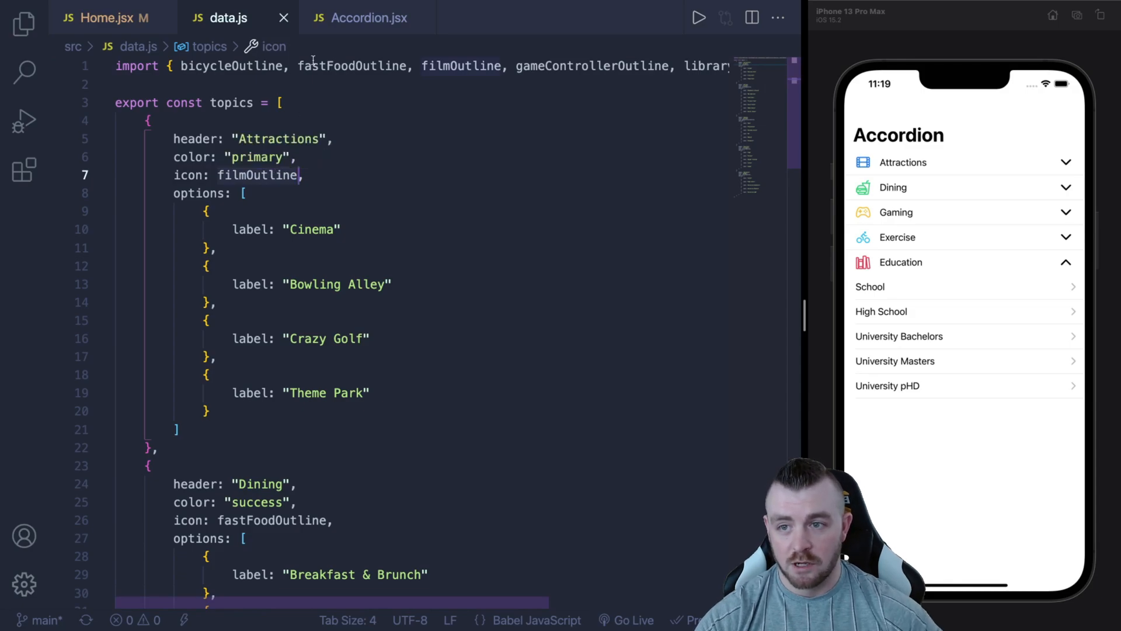
left_click(101, 18)
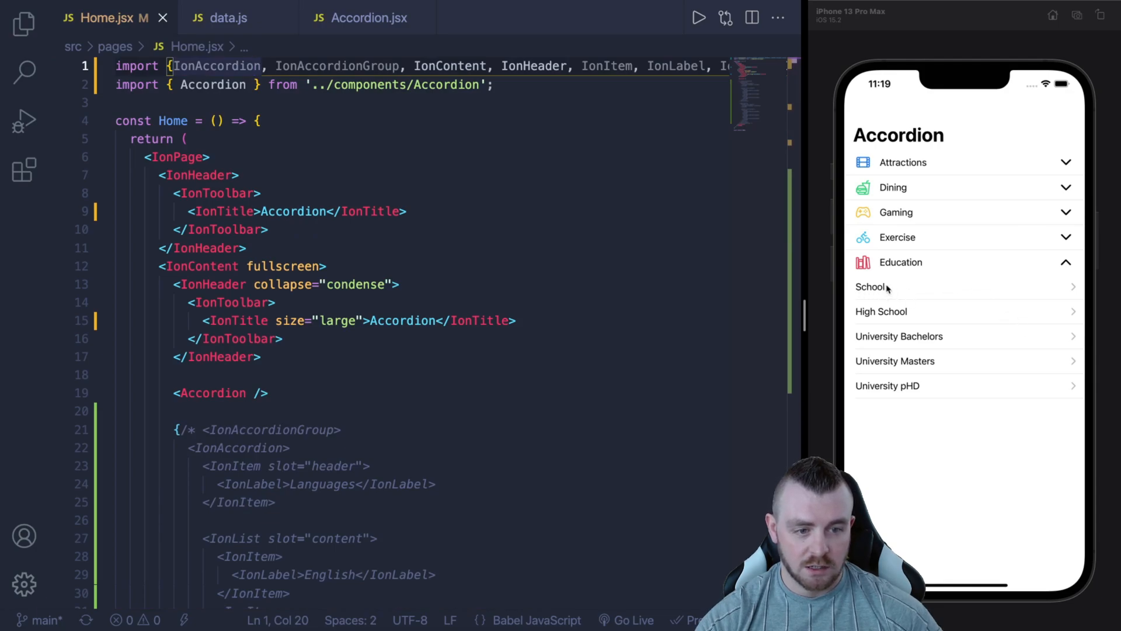
Step: Open the School and Bowling Alley topic pages from the simulator and navigate back to the topics list each time
left_click(870, 287)
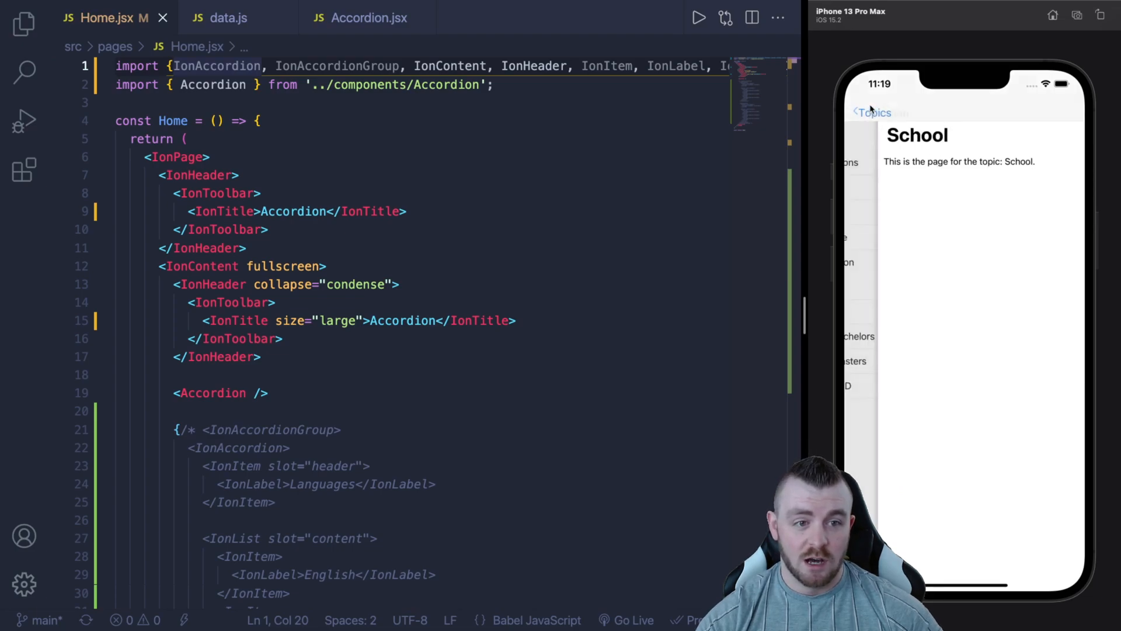
left_click(869, 112)
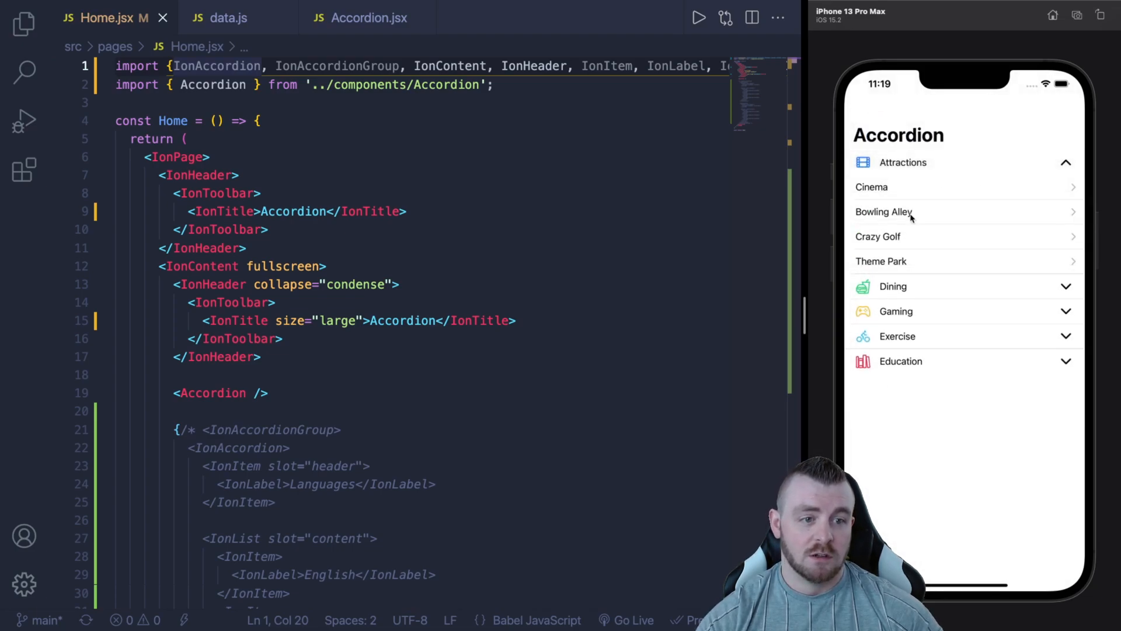
left_click(884, 212)
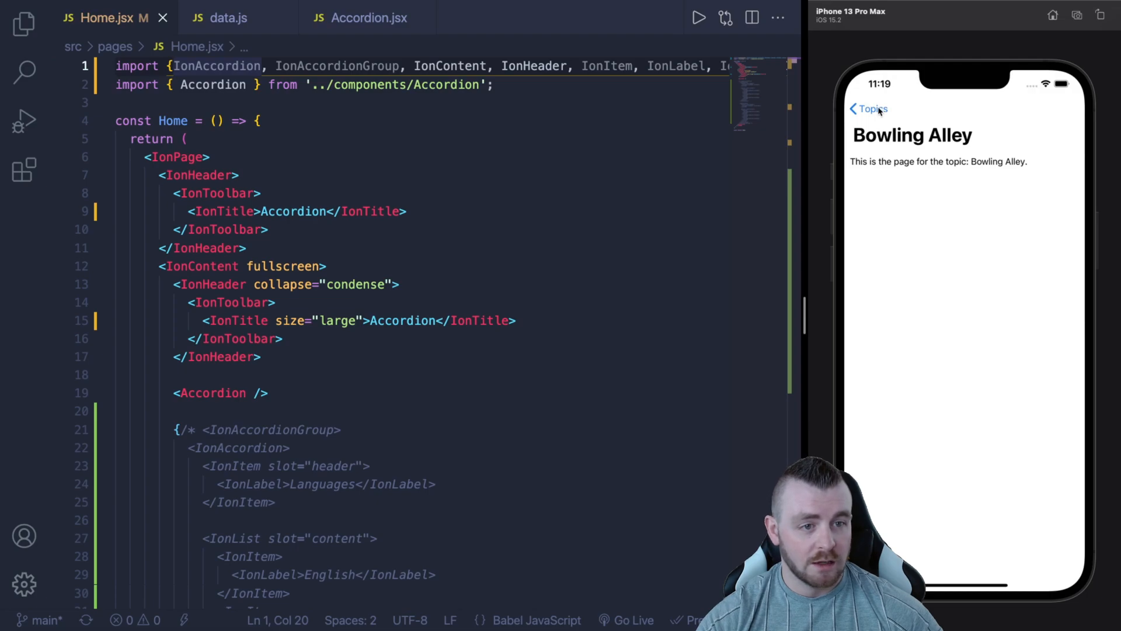
left_click(869, 109)
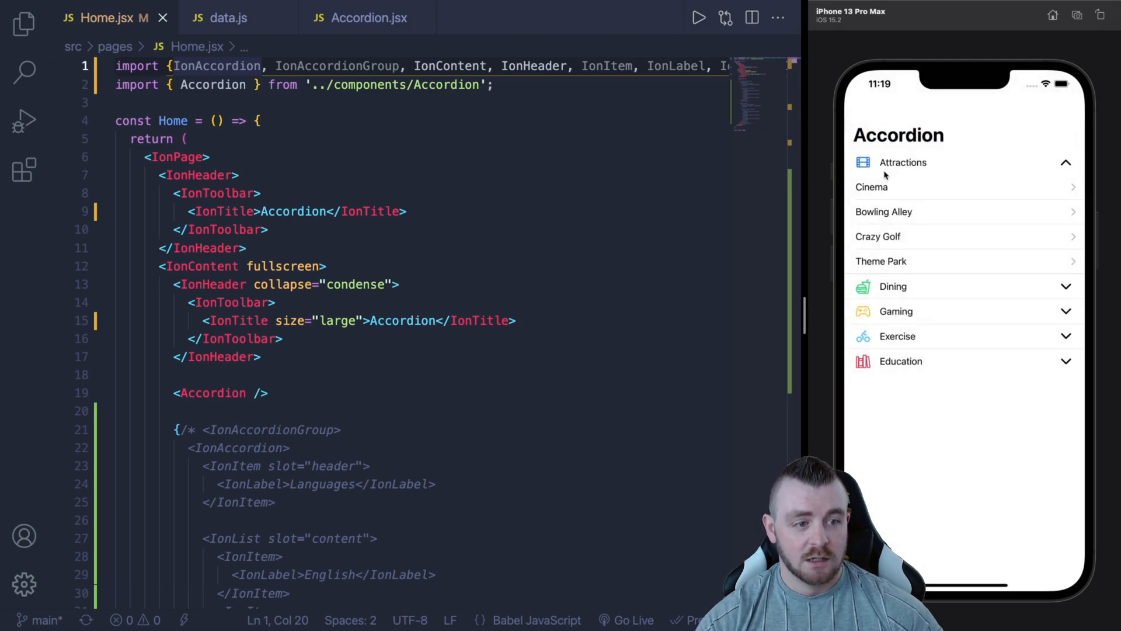
mouse_move(332, 339)
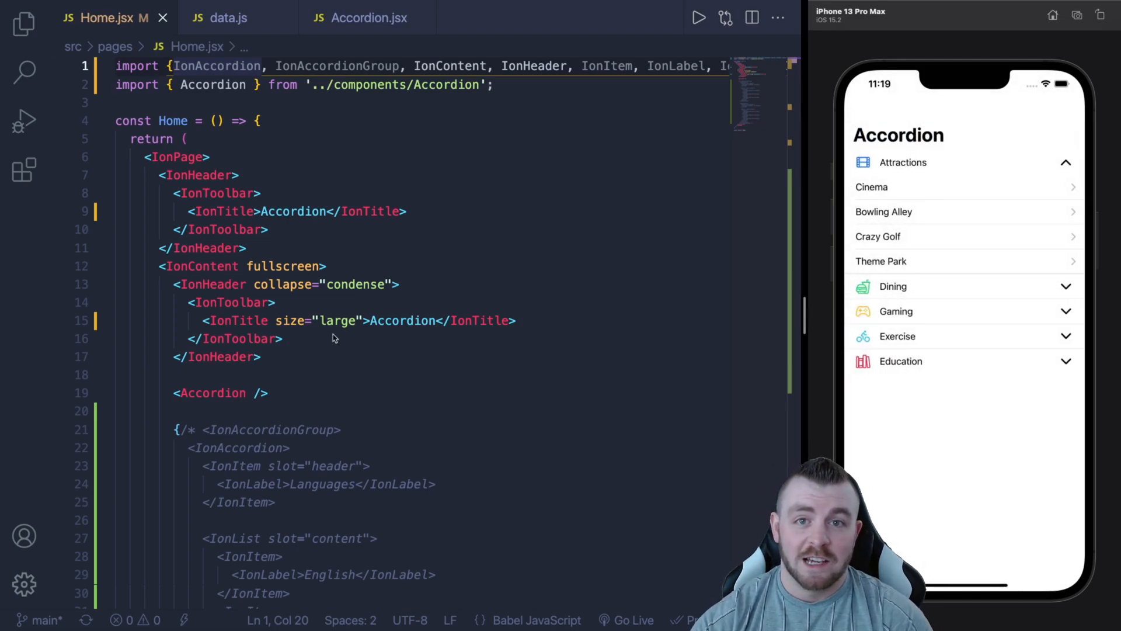